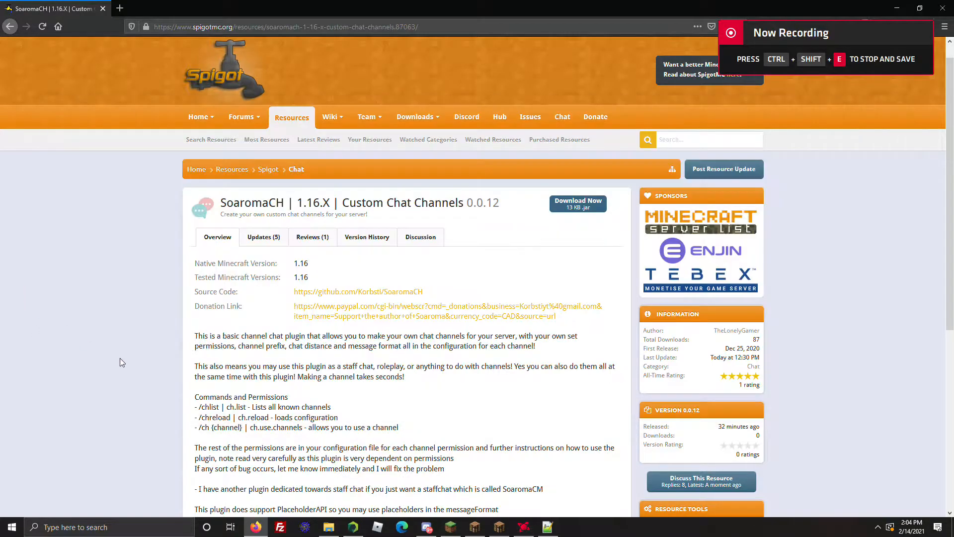
Bring up the SoaromaCH config.yml and review the testChannel prefix setting, checking the game clients.
scroll(down, 3)
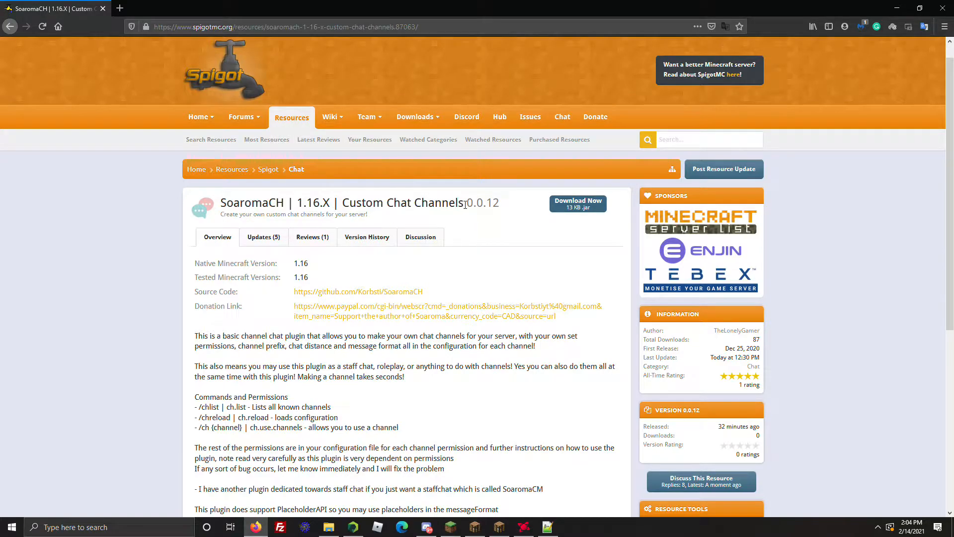
mouse_move(376, 442)
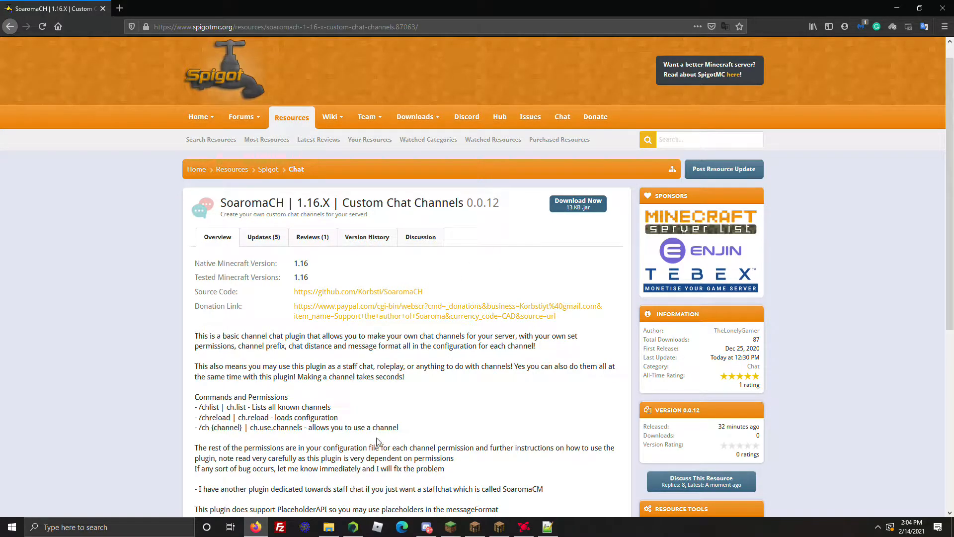
click(328, 527)
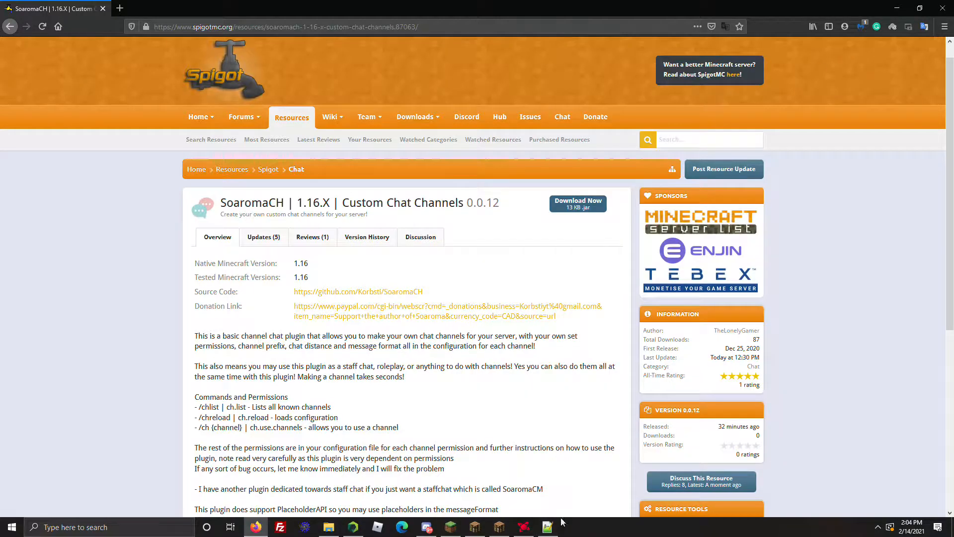
click(547, 527)
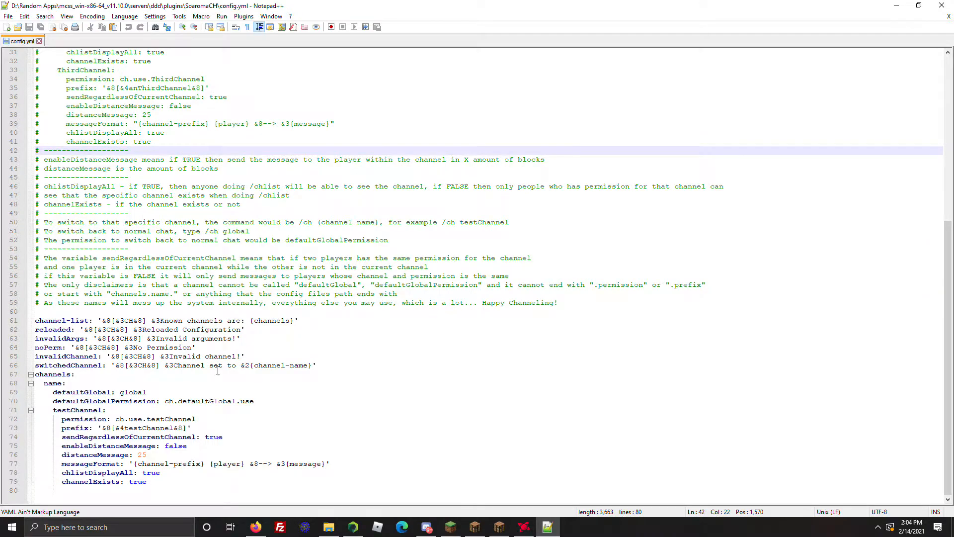
click(36, 489)
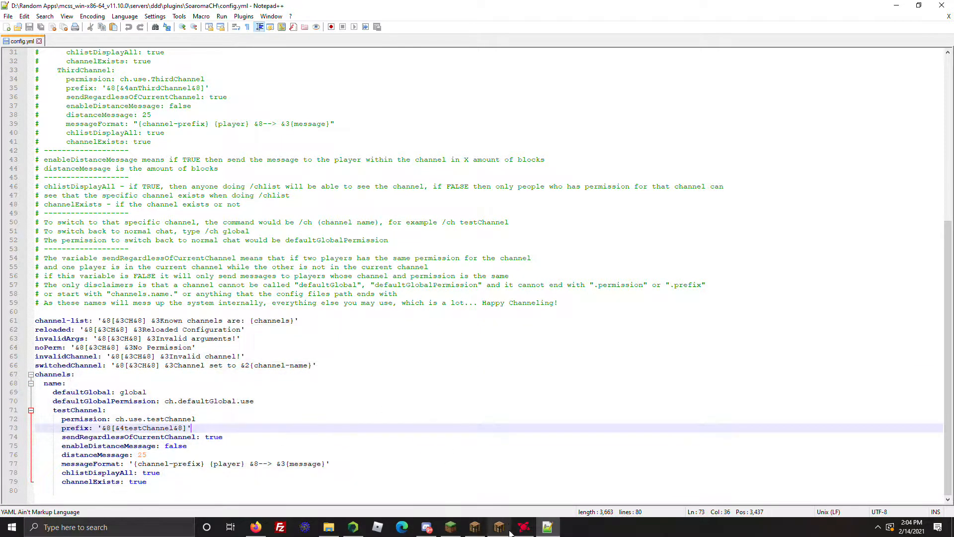
click(474, 527)
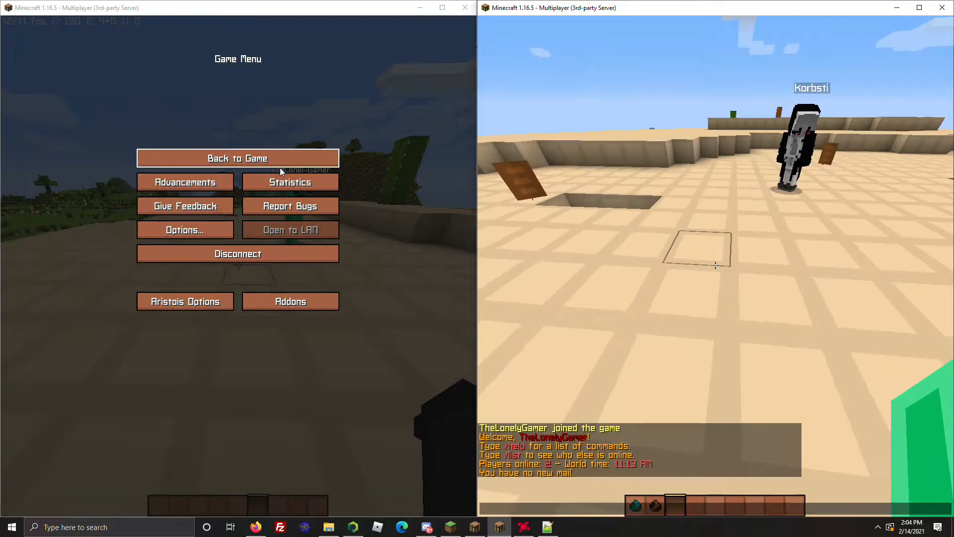
click(237, 158)
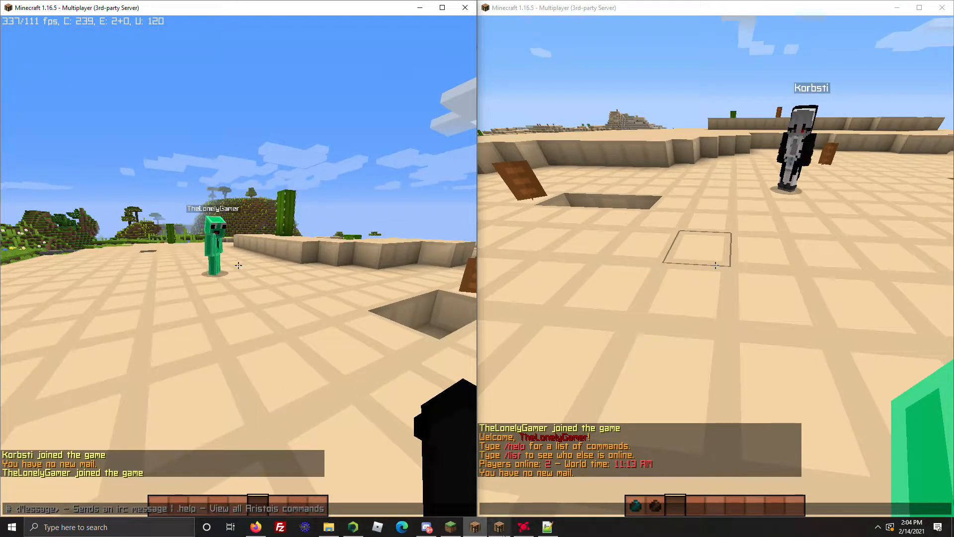
click(547, 526)
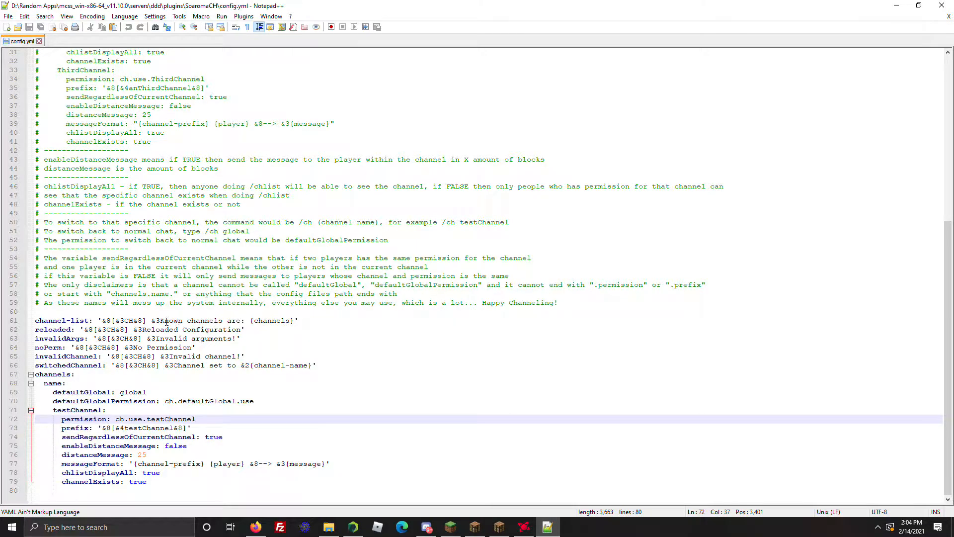
click(36, 320)
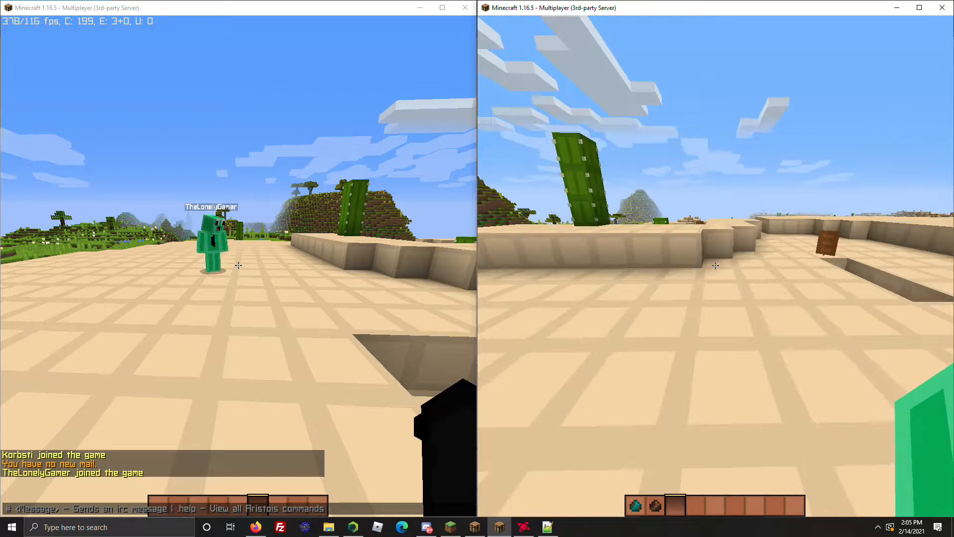
Review the switchedChannel message and channel definition lines in config.yml.
click(547, 527)
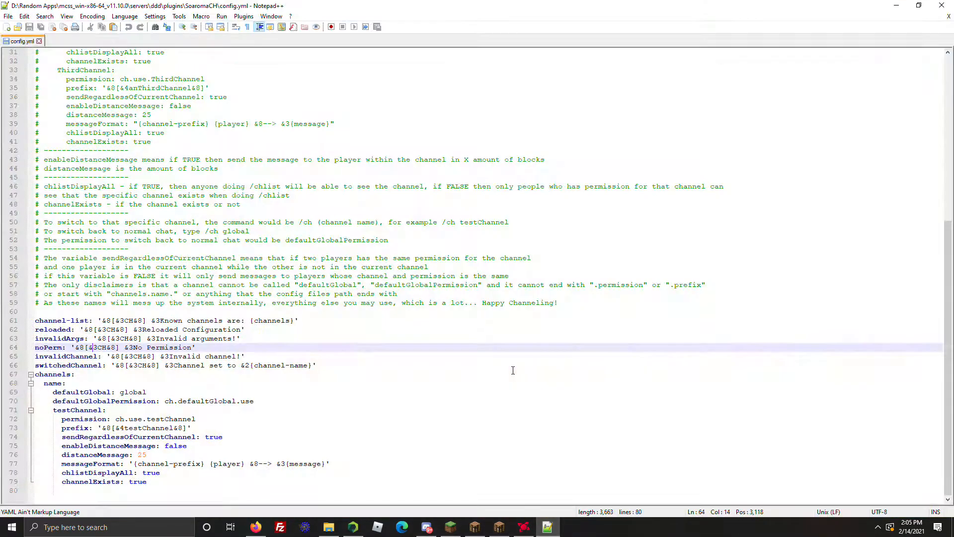
click(316, 365)
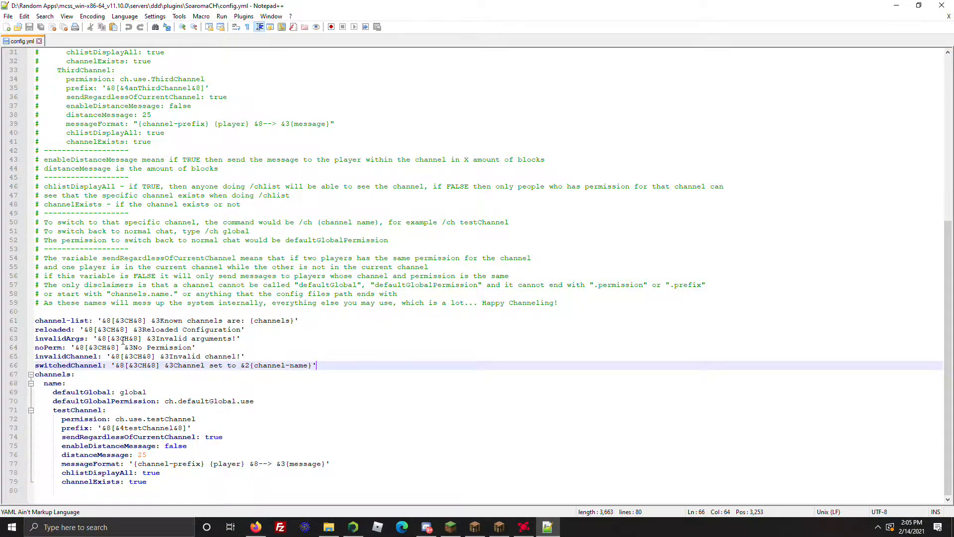
double_click(52, 329)
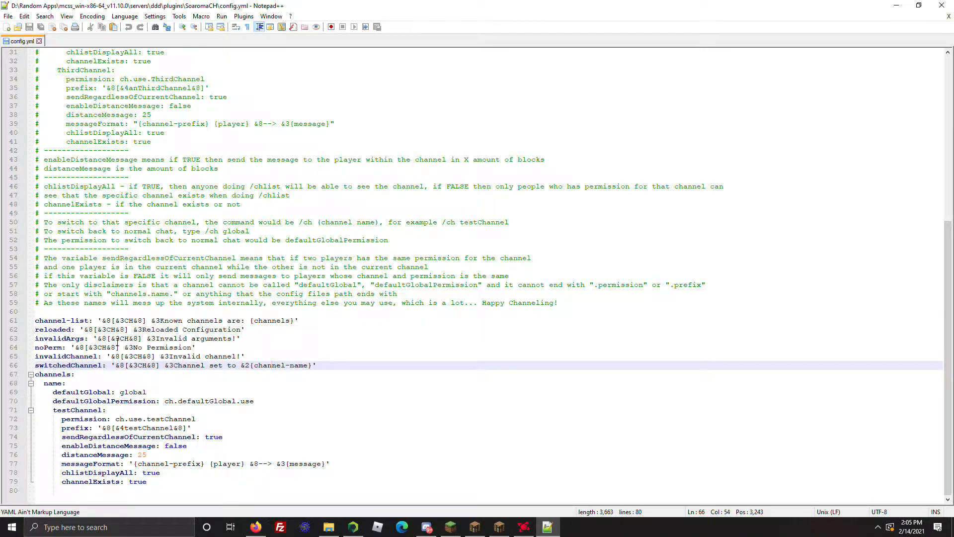
click(81, 356)
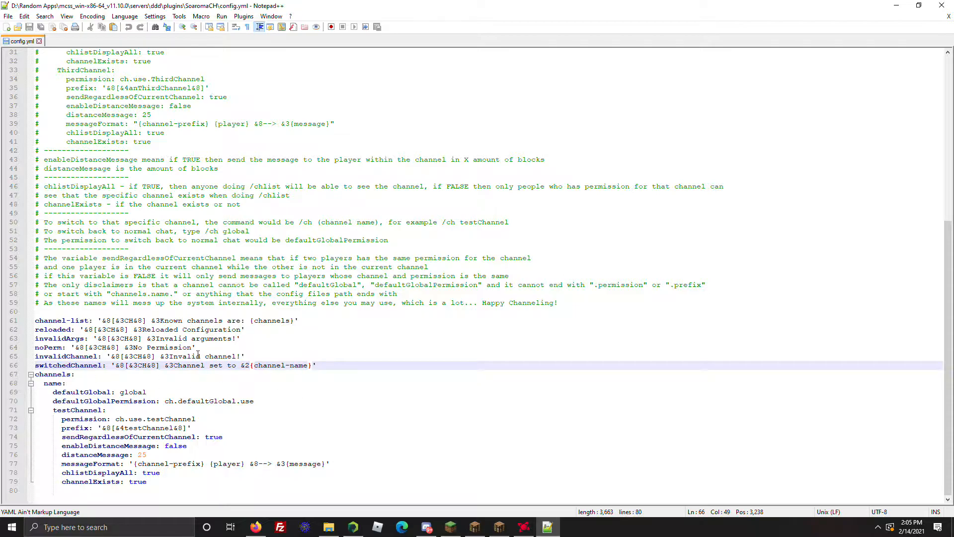
double_click(68, 365)
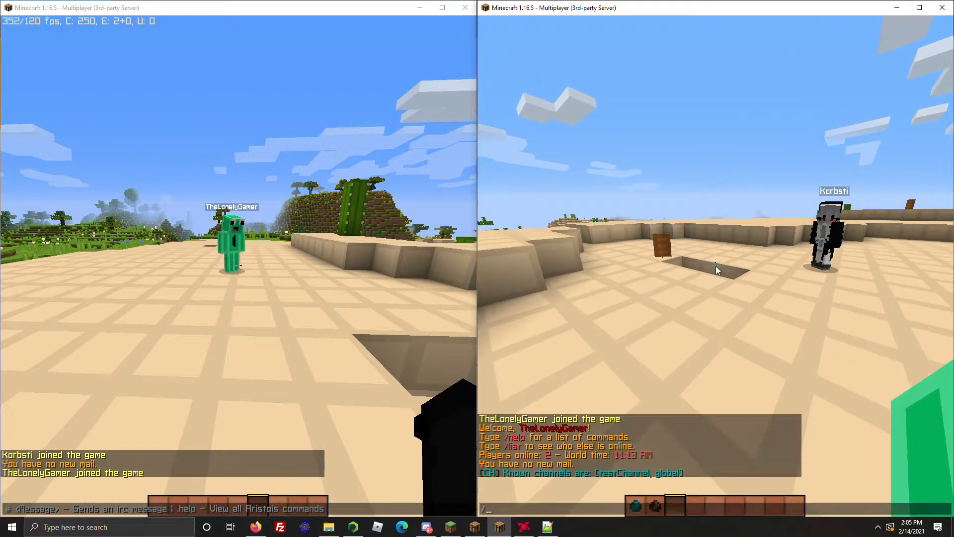
Switch chat to testChannel with /ch testChannel, send Hello, then return to global.
text(ch tes)
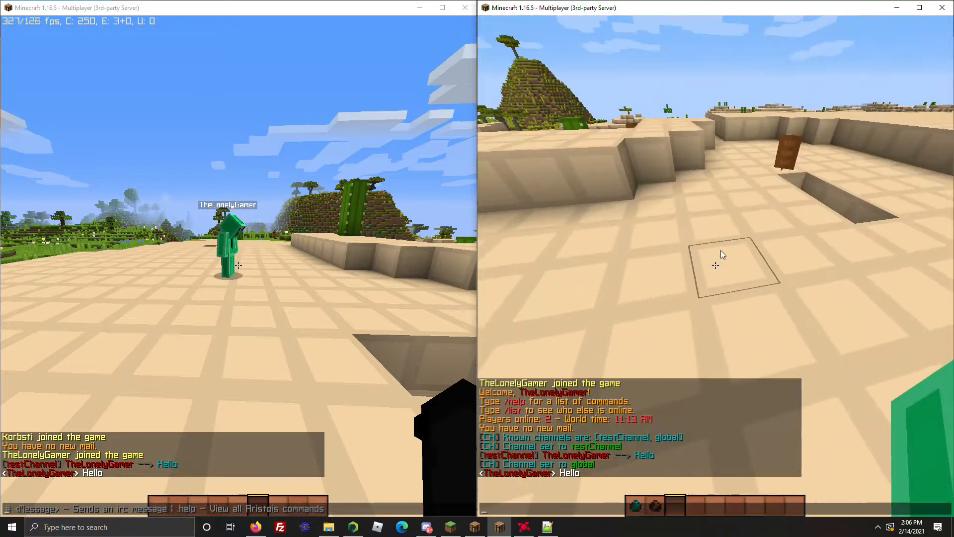
click(547, 527)
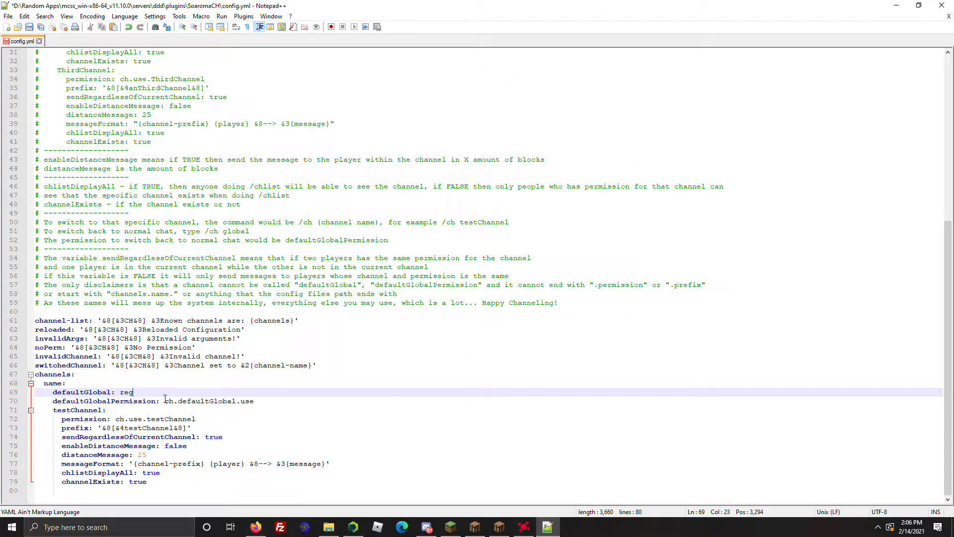
Change defaultGlobal from global to regular in config.yml.
text(ular)
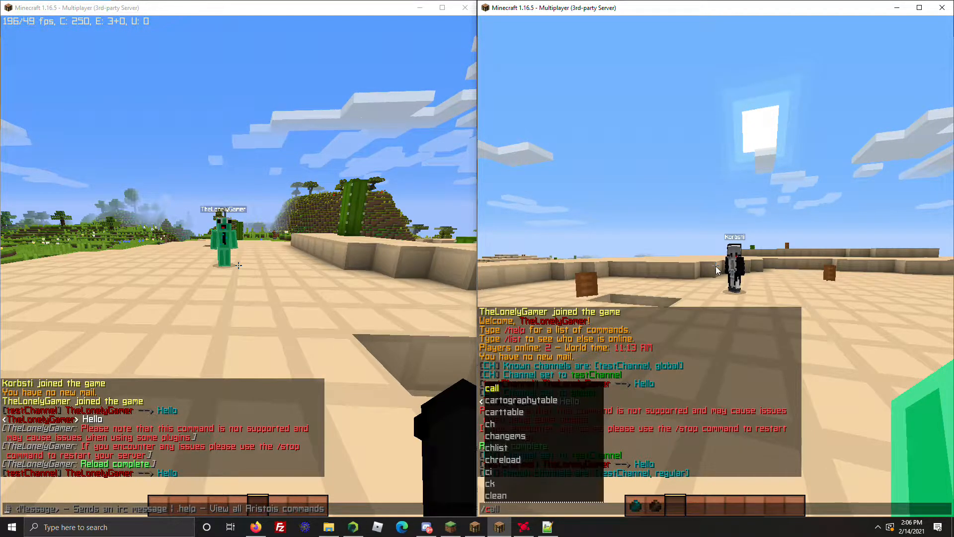
Switch the player to the renamed regular channel with /ch regular and send Hello.
text(/ch regual)
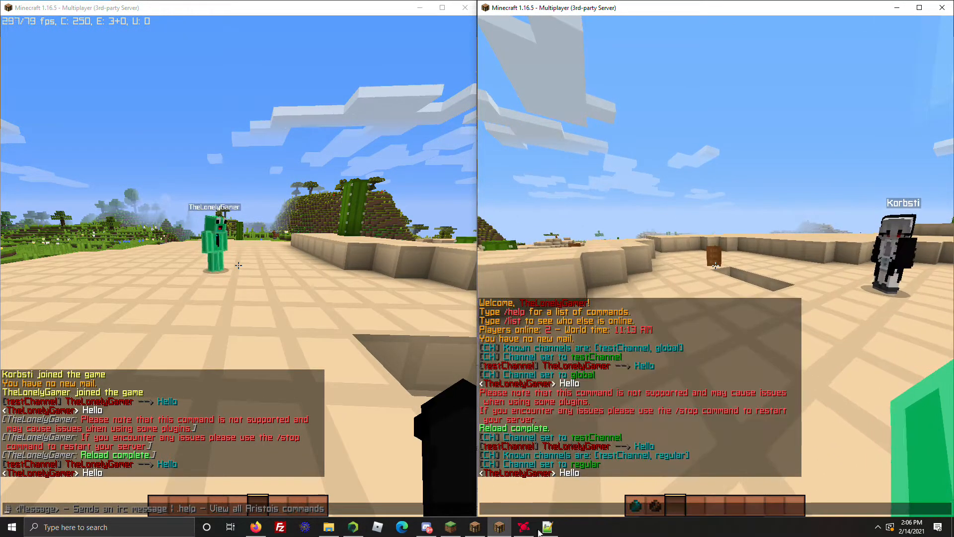
Add a Local channel copied from testChannel with permission ch.use.local, Local prefix and edited messageFormat.
click(547, 526)
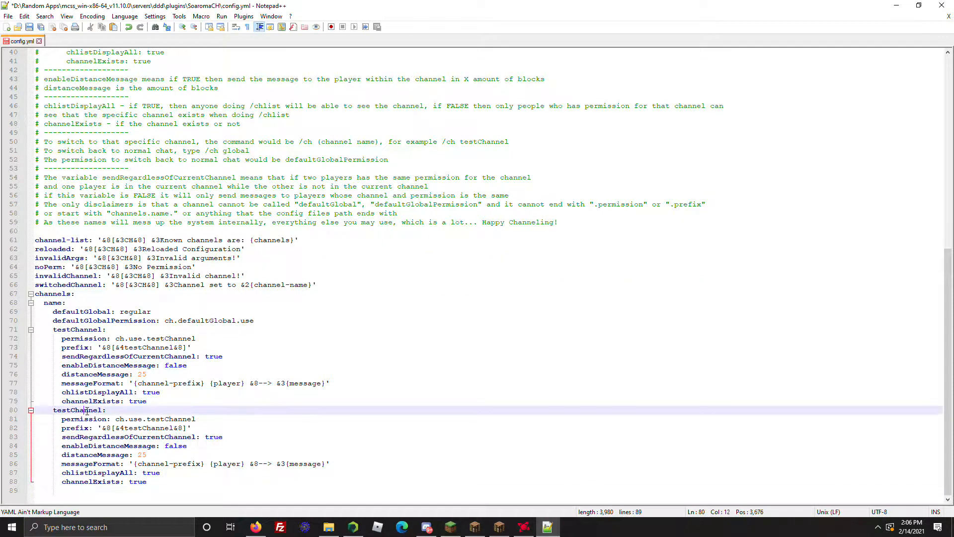
text(Local:)
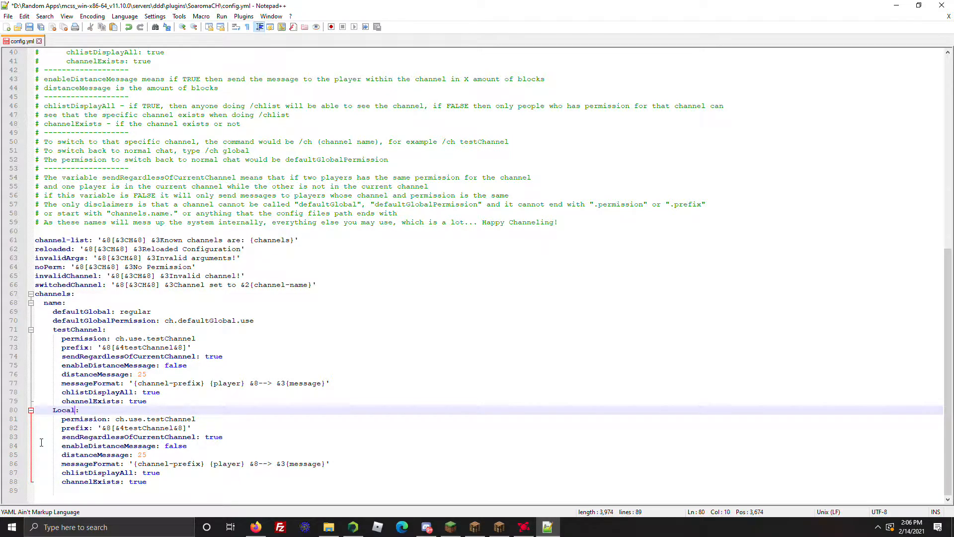
click(83, 418)
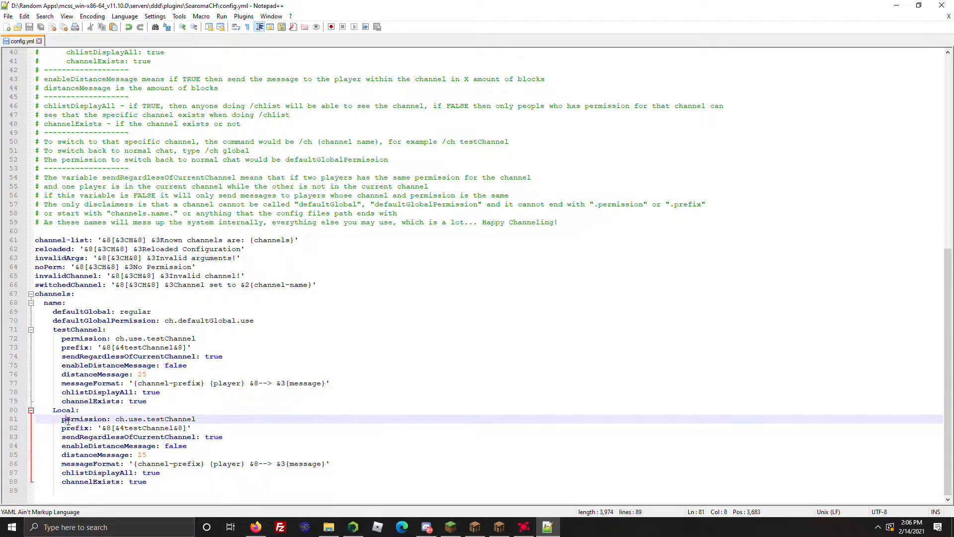
double_click(170, 418)
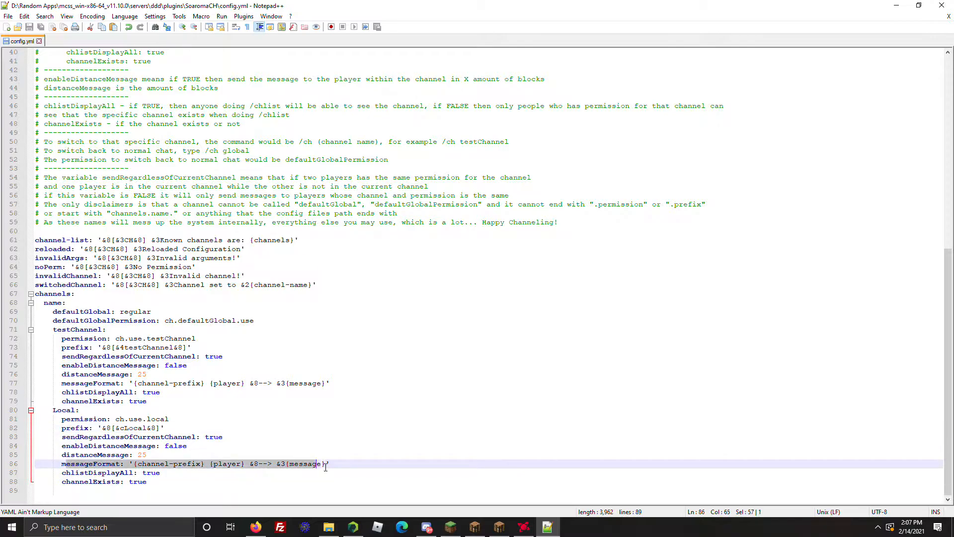
click(146, 454)
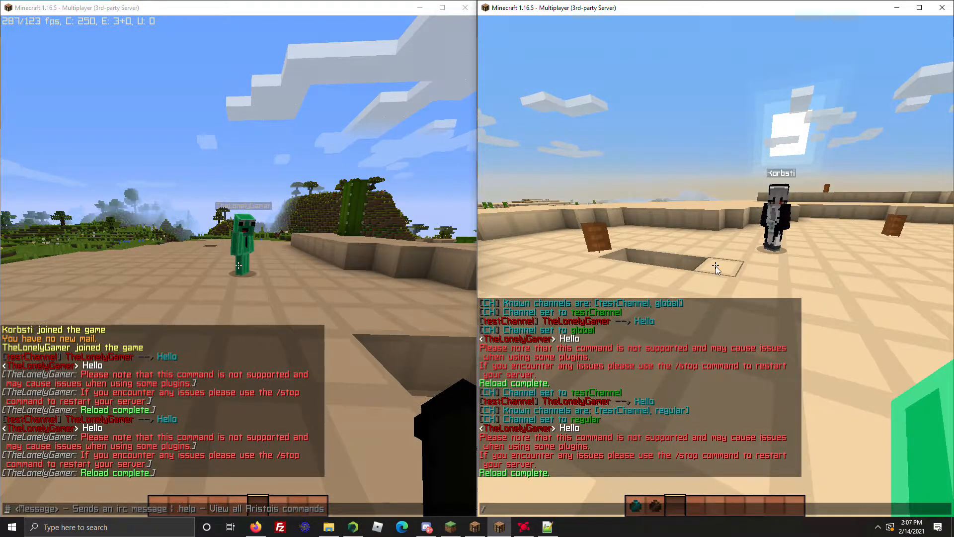
Reload the plugin and run /chlist to confirm the Local channel is loaded.
text(chlist)
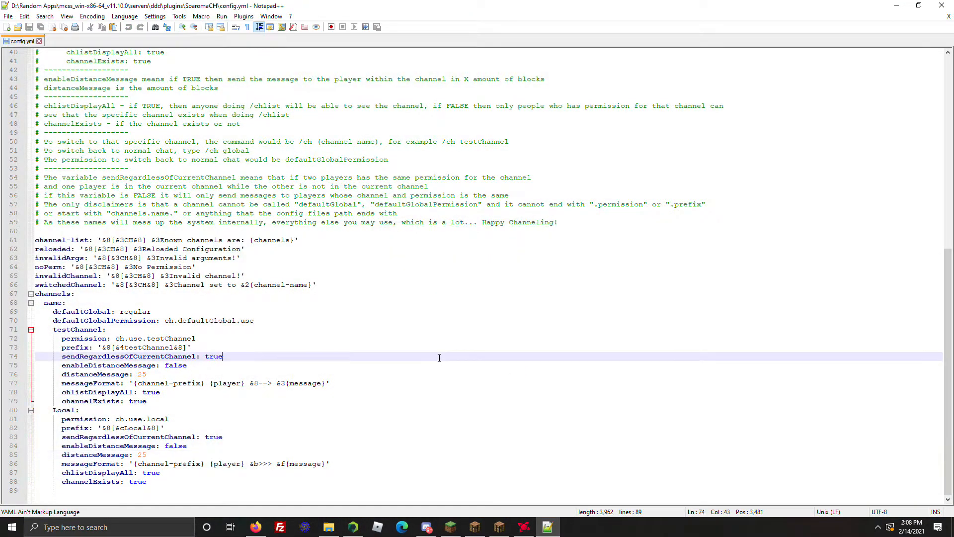
Paste a Regardless channel from the Local block with sendRegardlessOfCurrentChannel set to false.
click(164, 427)
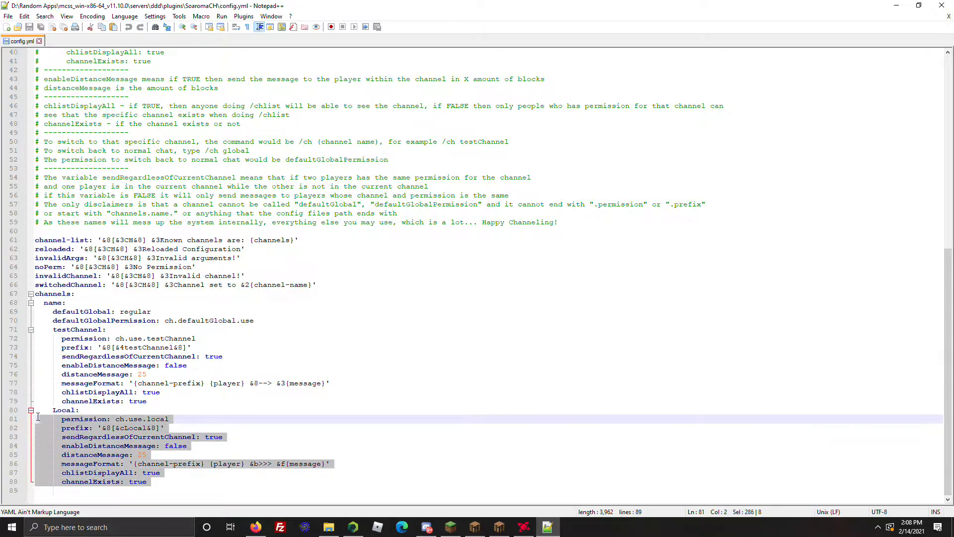
key(ctrl+v)
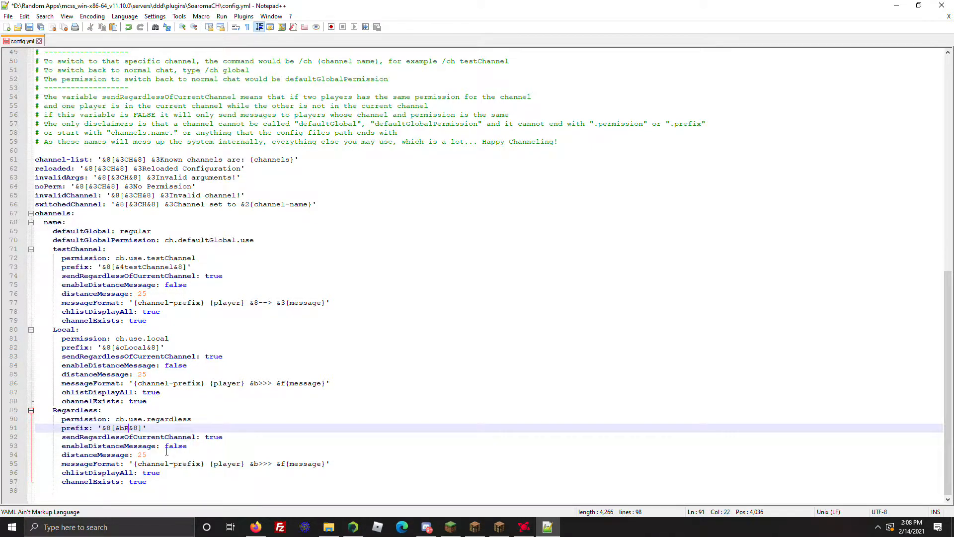
text(egardless)
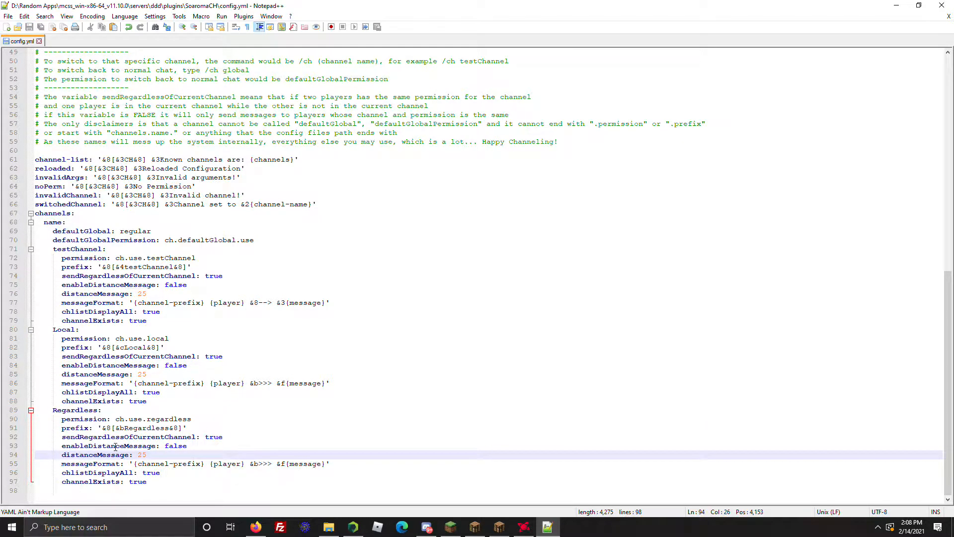
click(223, 436)
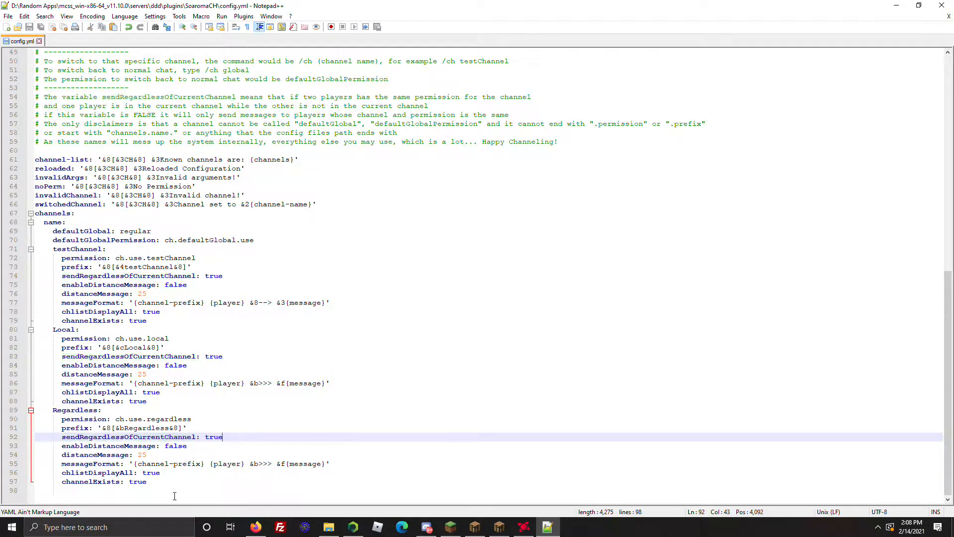
text(false)
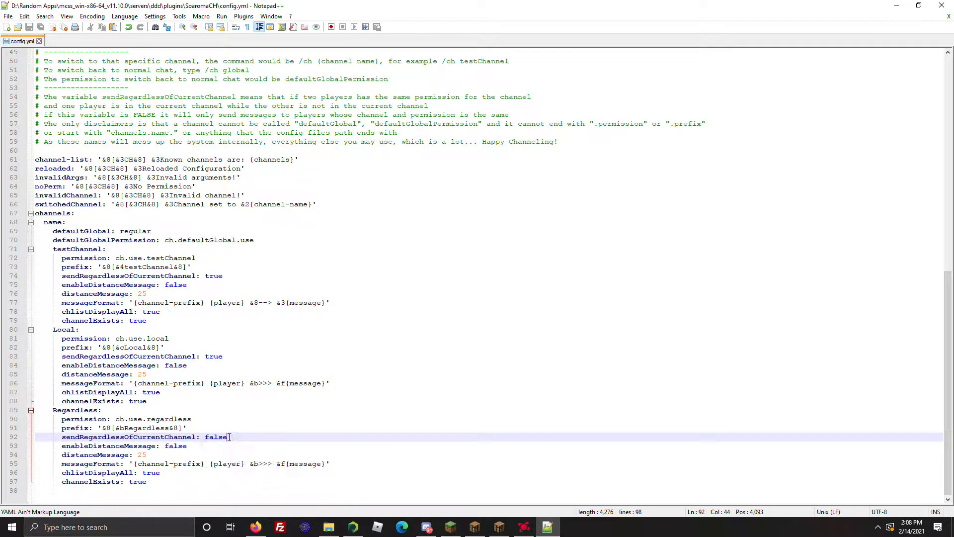
click(449, 526)
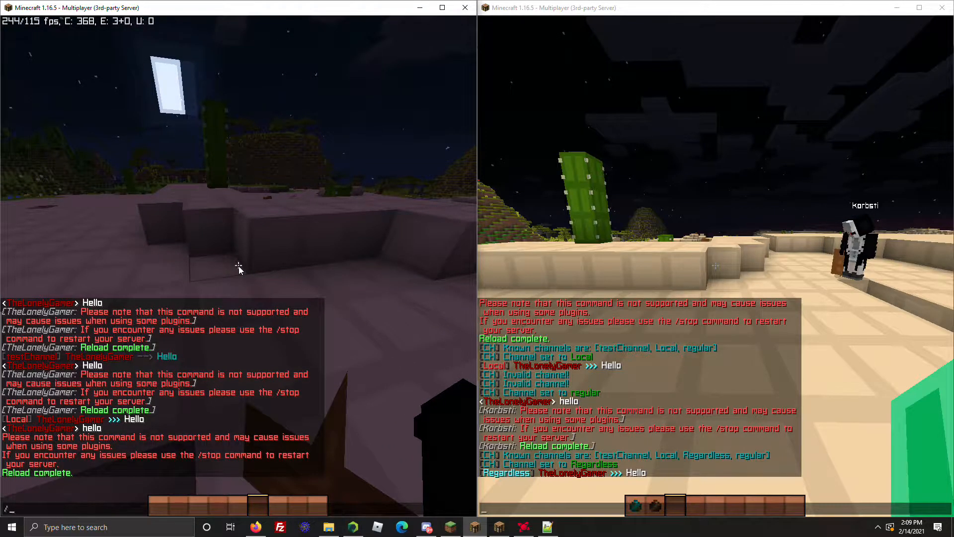
Put the player in the Regardless channel and send Banana as a test message.
text(/changems)
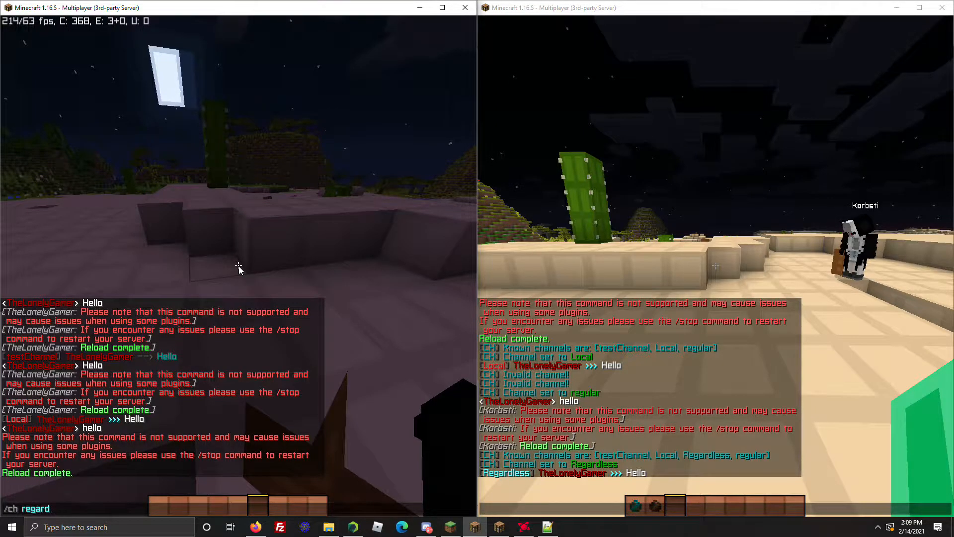
key(Return)
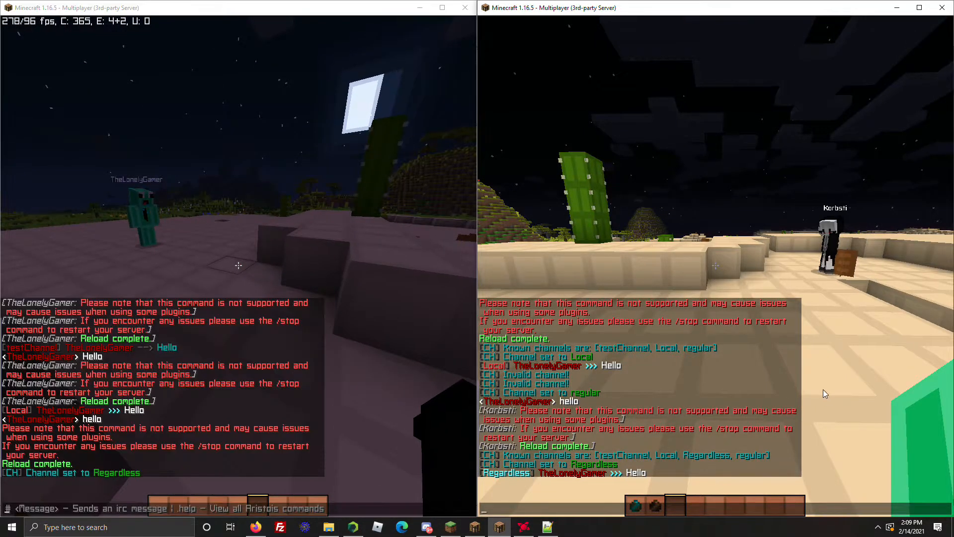
text(Banana)
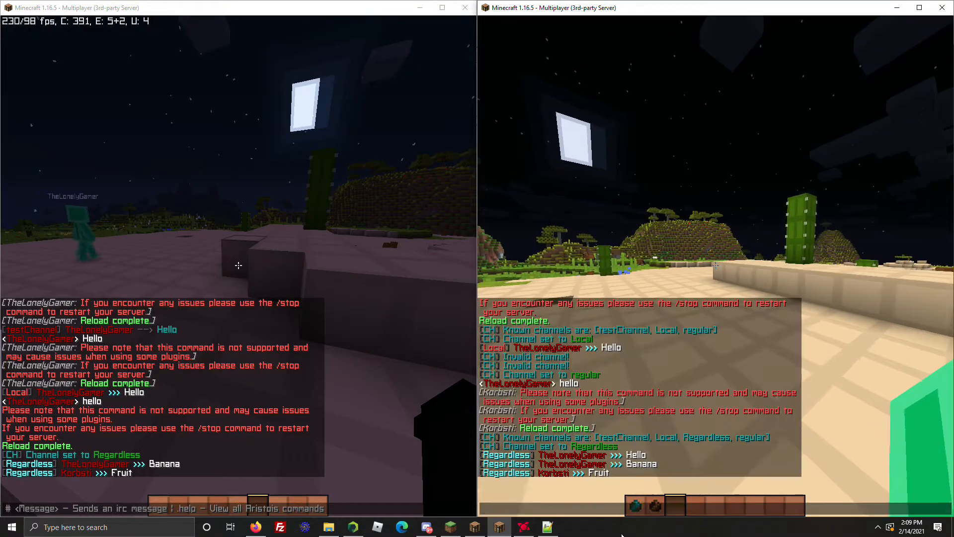
Accept reloading the externally modified config.yml and return to the Regardless channel settings.
click(547, 527)
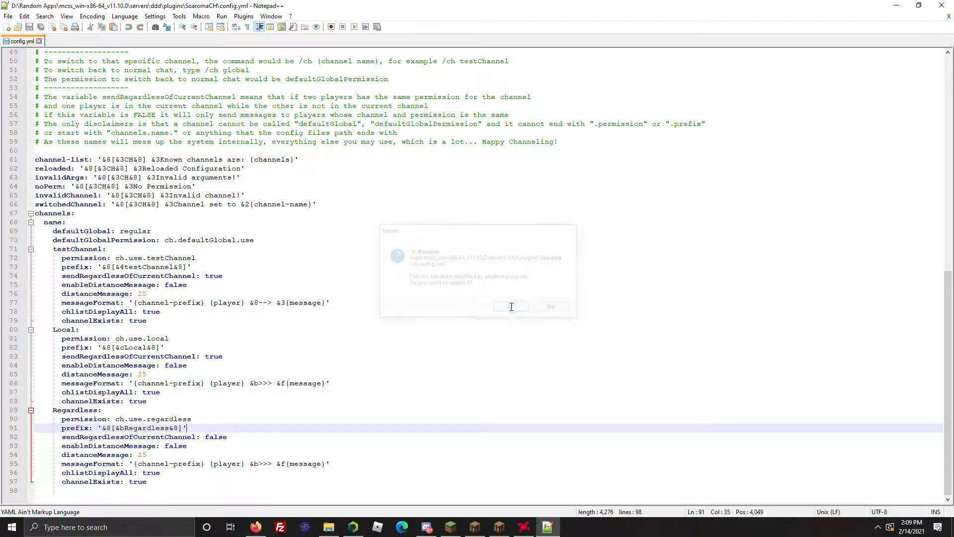
click(510, 306)
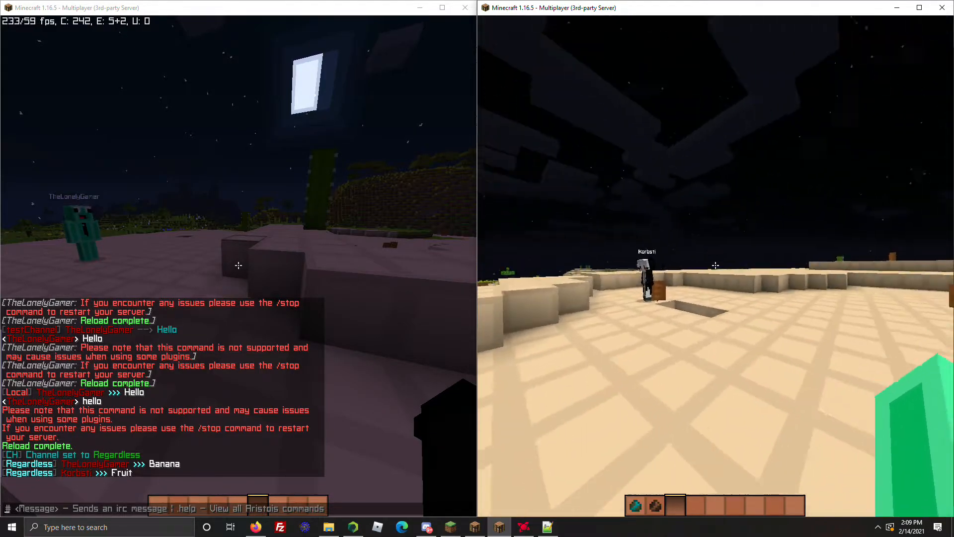
click(546, 527)
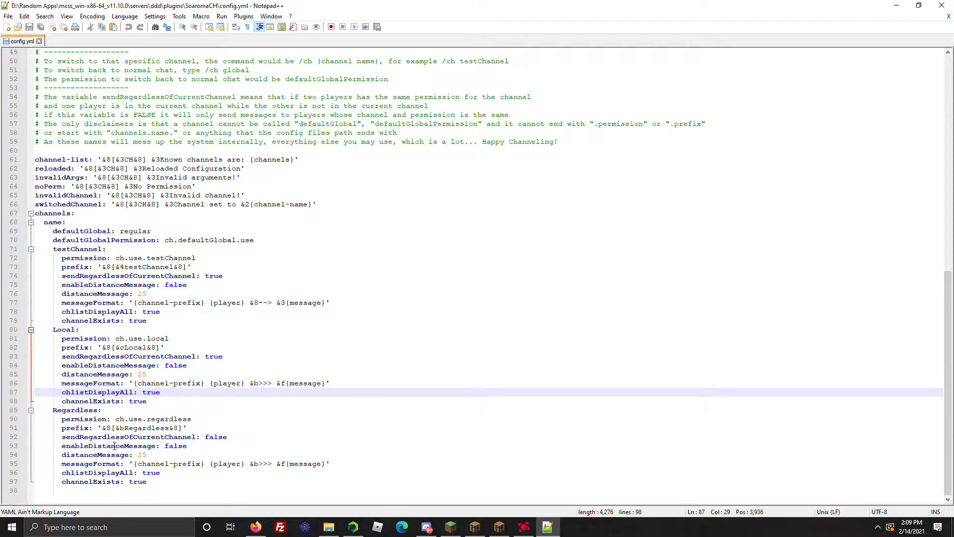
double_click(109, 445)
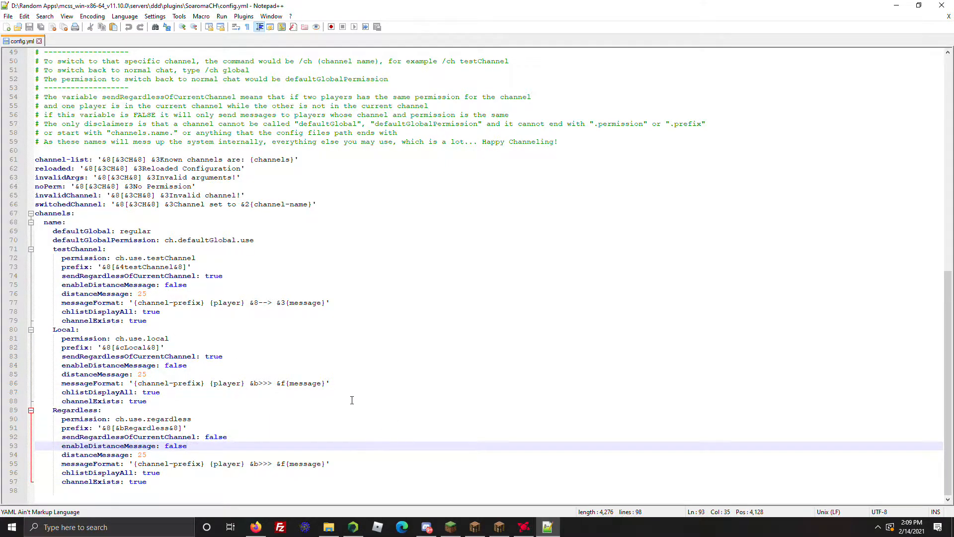
Set Local's enableDistanceMessage to true and distanceMessage to 10.
double_click(62, 329)
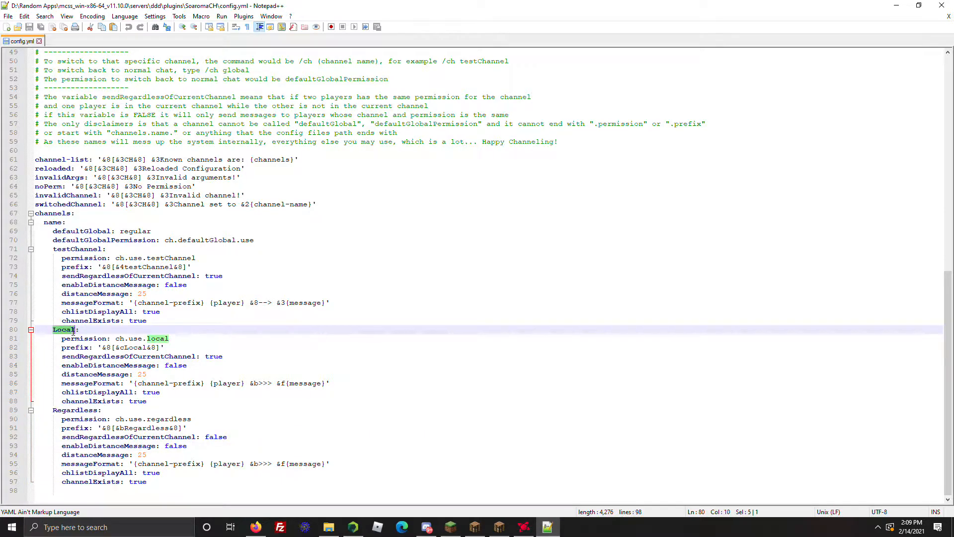
click(209, 365)
text(tru)
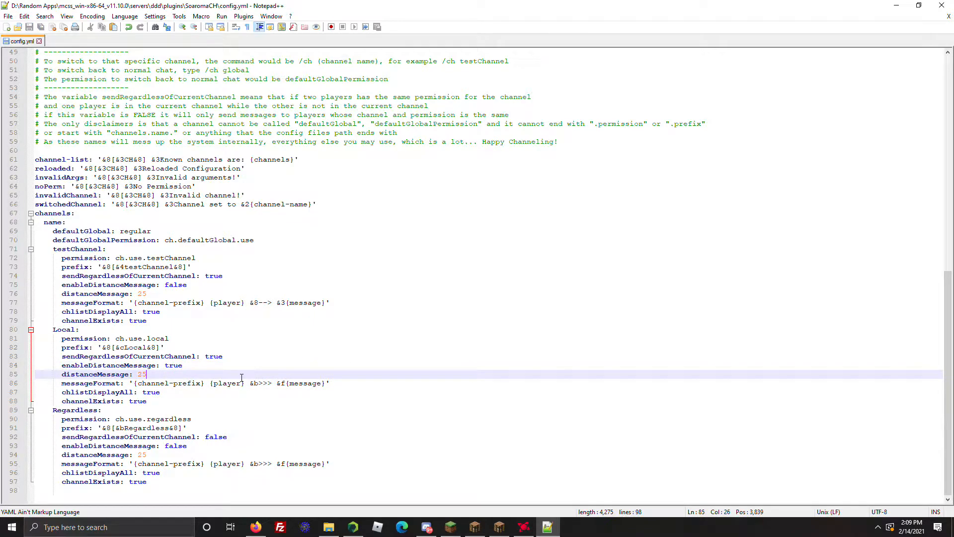
text(10)
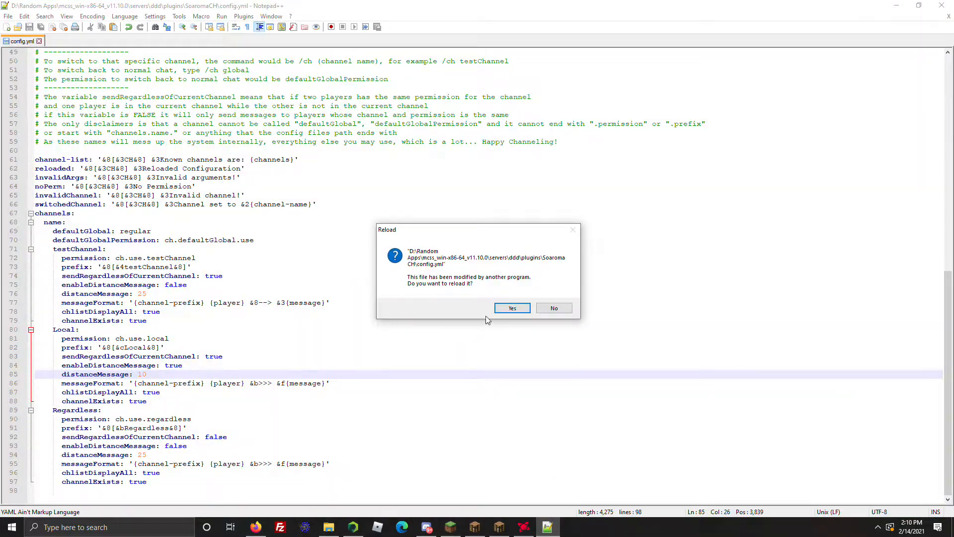
Accept reloading the modified config.yml, keeping Local's distance value at 10.
click(510, 308)
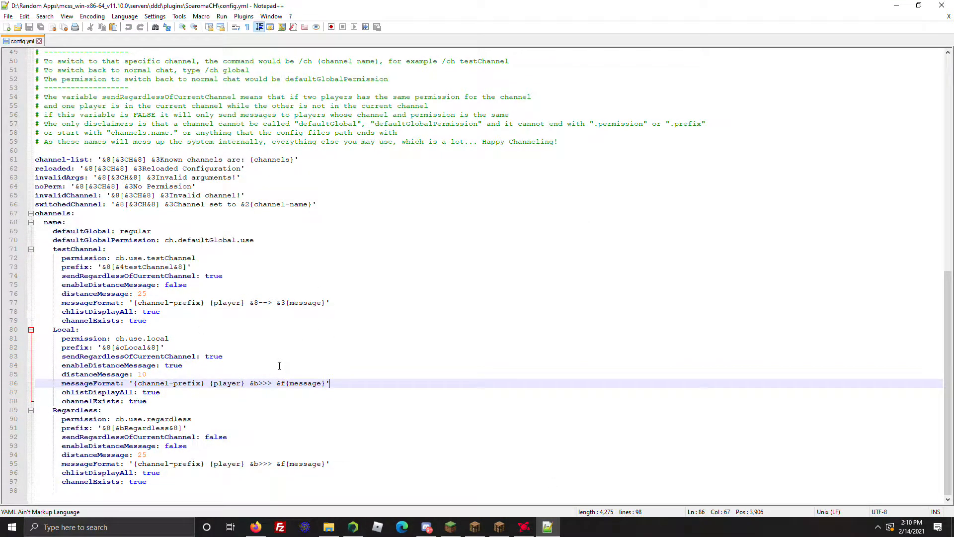
click(101, 392)
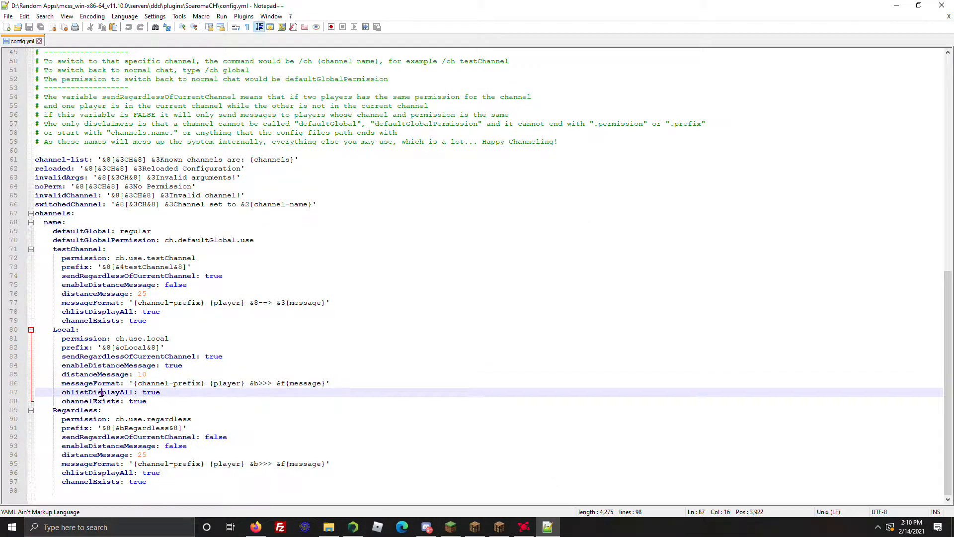
double_click(97, 391)
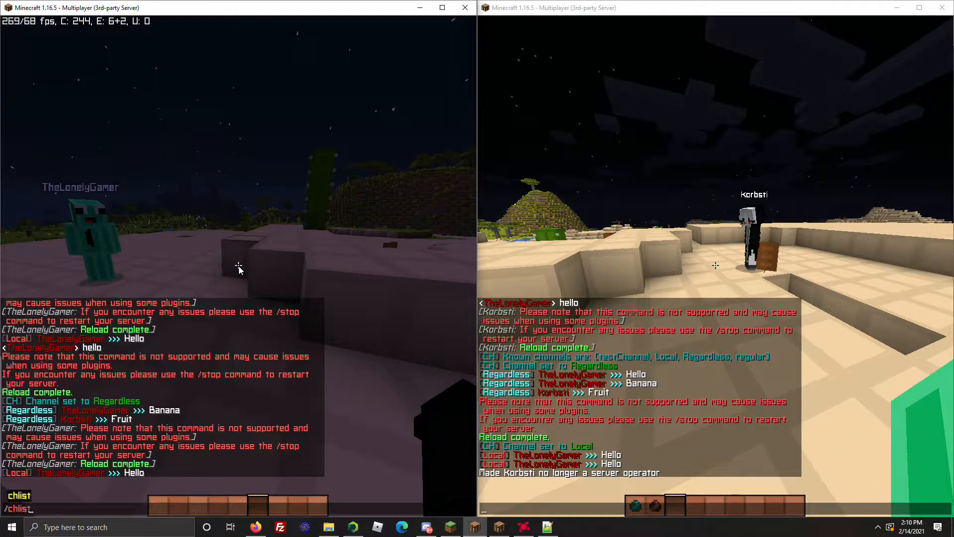
Run /chlist as the deopped player, then grant ch.list and ch.use.channels via /lp permission set.
key(Return)
text(/lp user Korbsti)
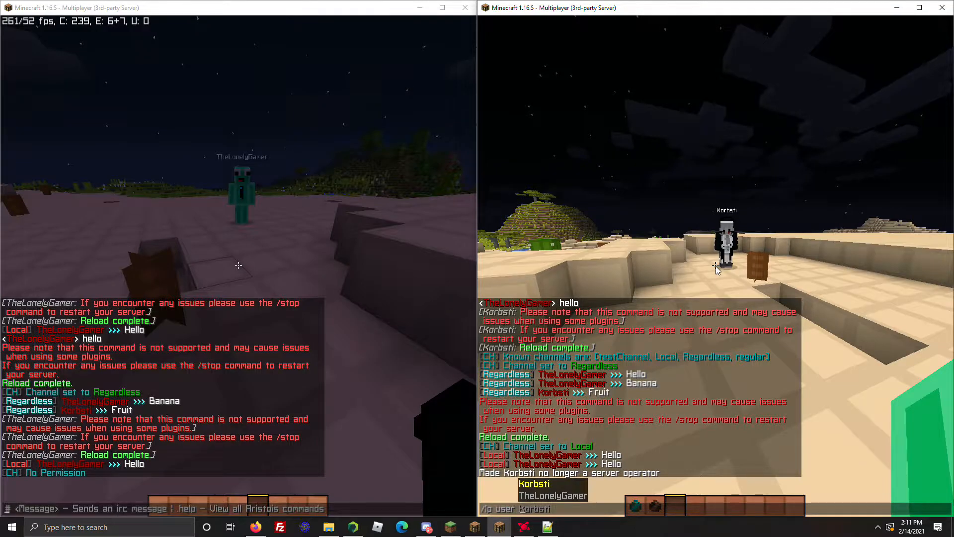
text(permission set)
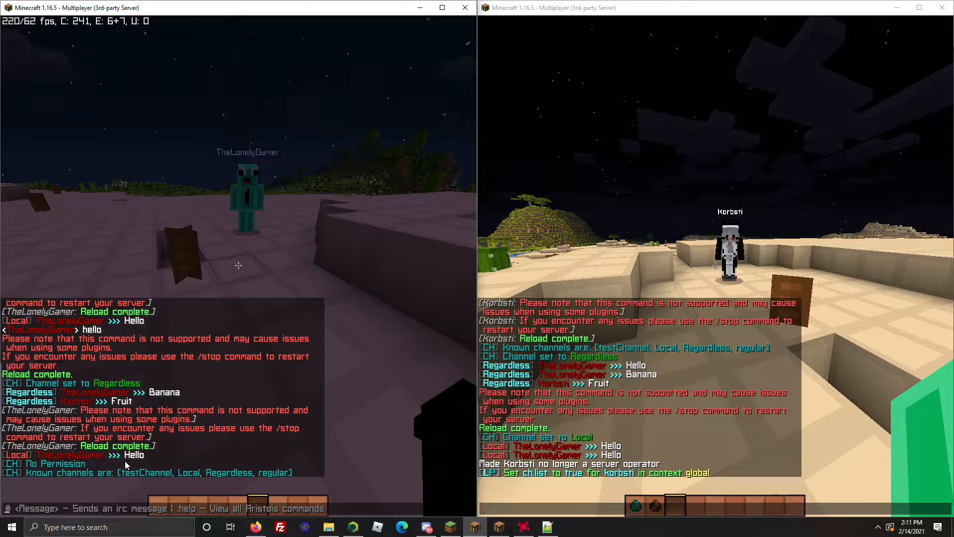
mouse_move(283, 465)
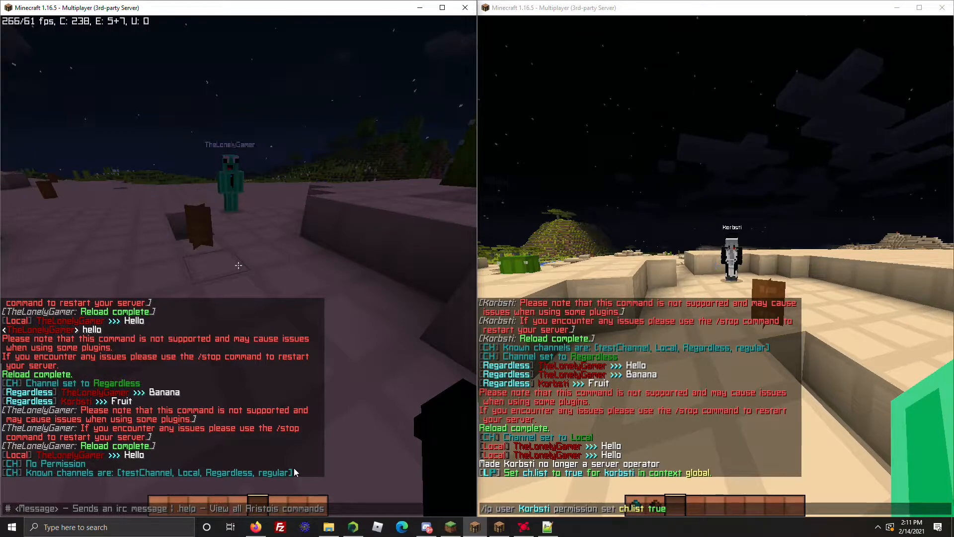
mouse_move(181, 494)
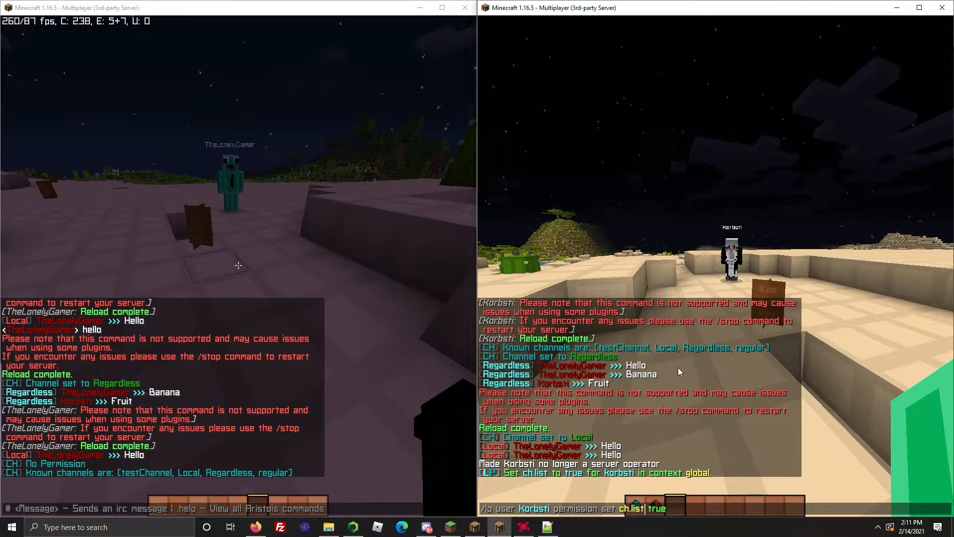
key(Return)
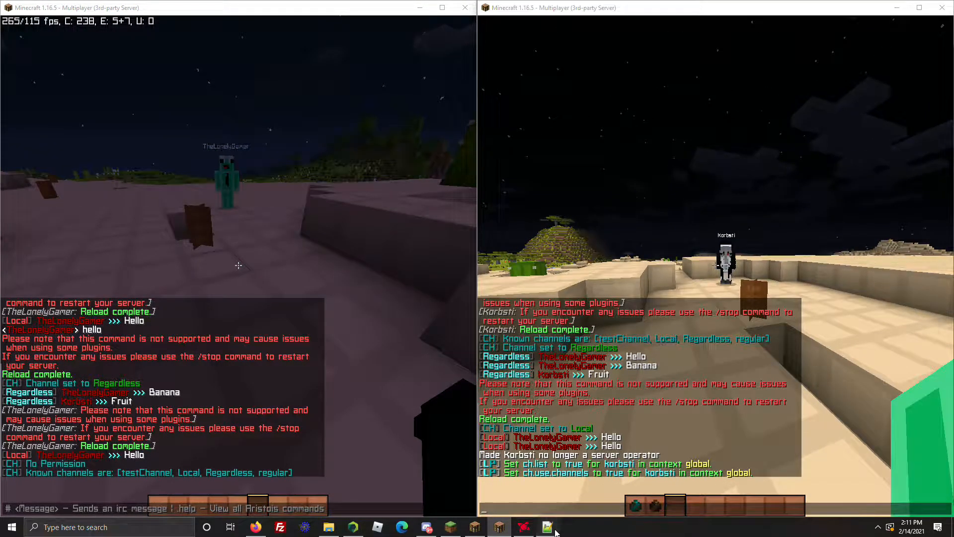
click(546, 527)
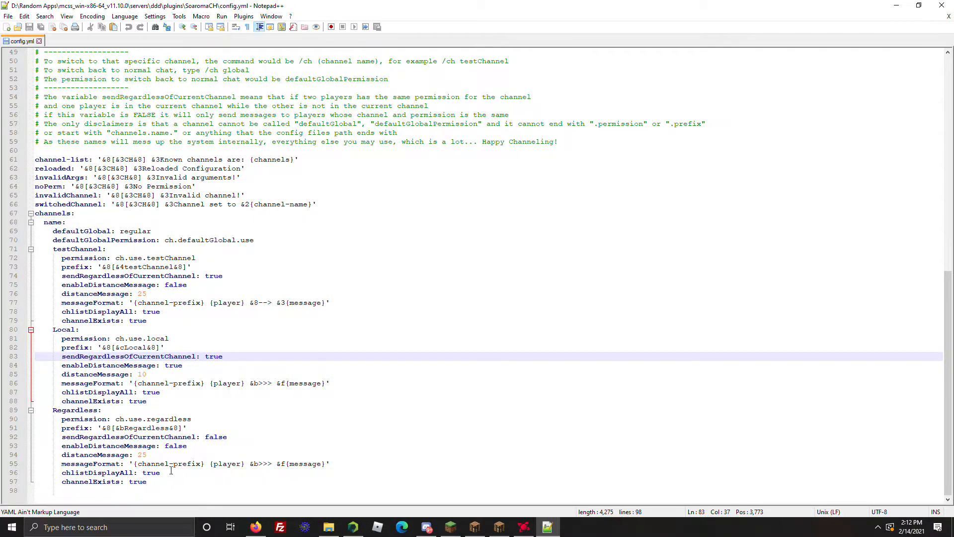
Change testChannel's chlistDisplayAll from true to false and save config.yml.
click(194, 472)
text(fals)
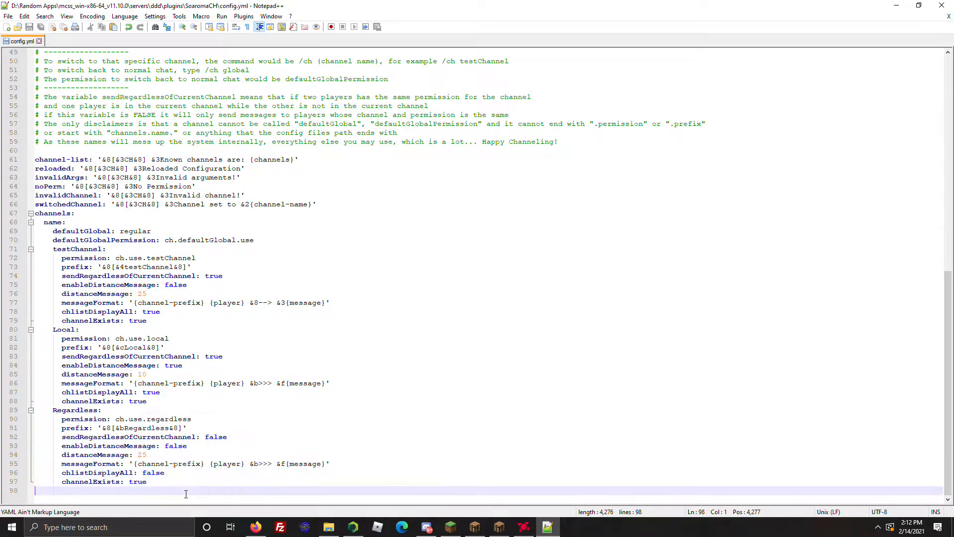
click(161, 311)
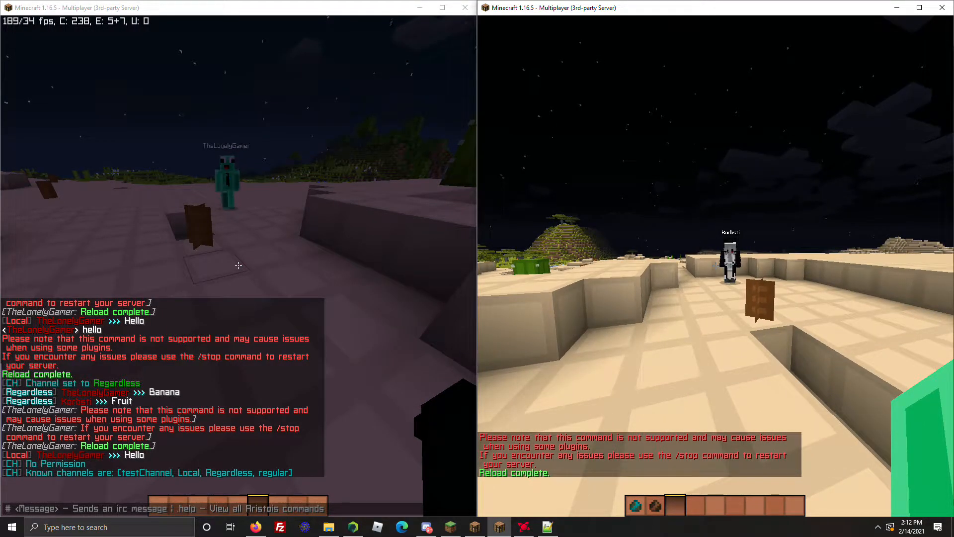
Run /chlist so the unpermitted player sees only Local and regular.
key(Escape)
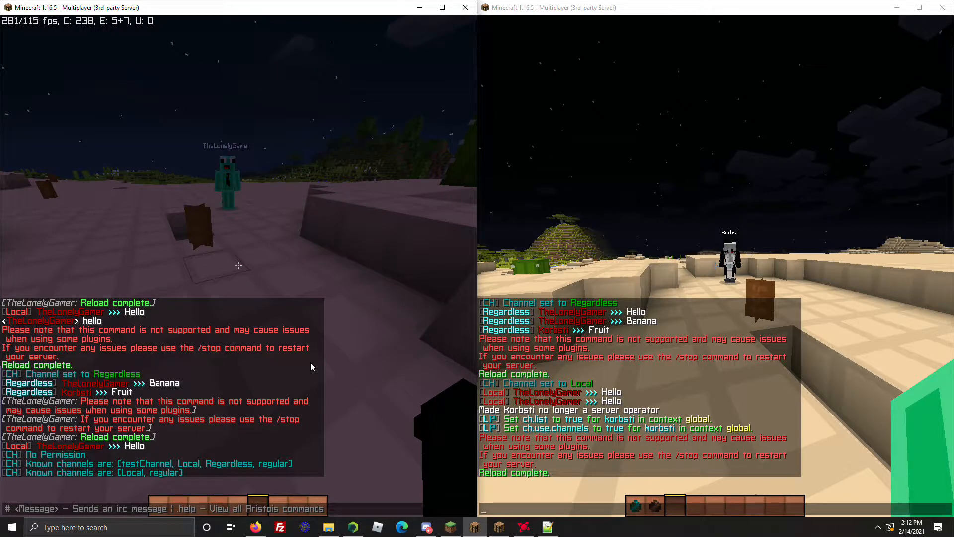
Switch to Notepad++ and accept reloading the externally modified config.yml.
click(545, 527)
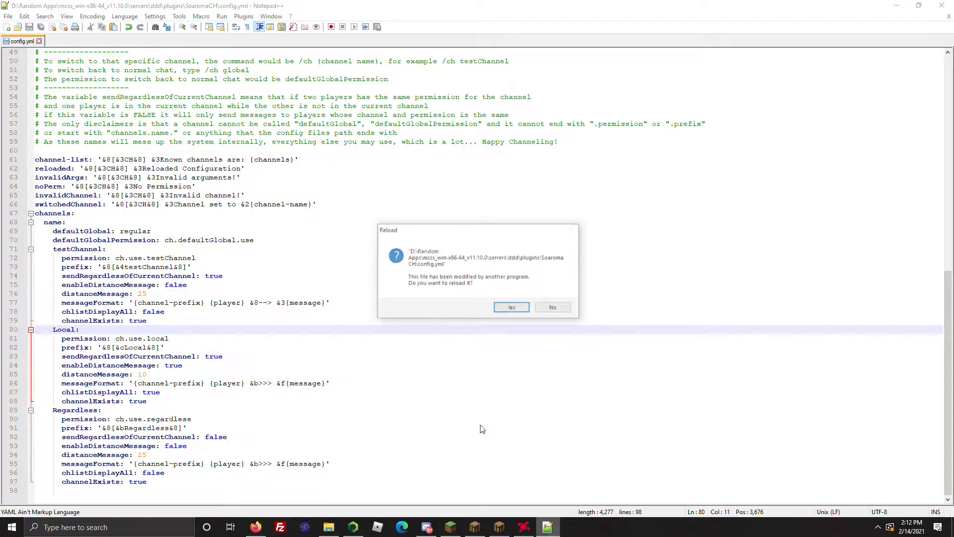
click(510, 307)
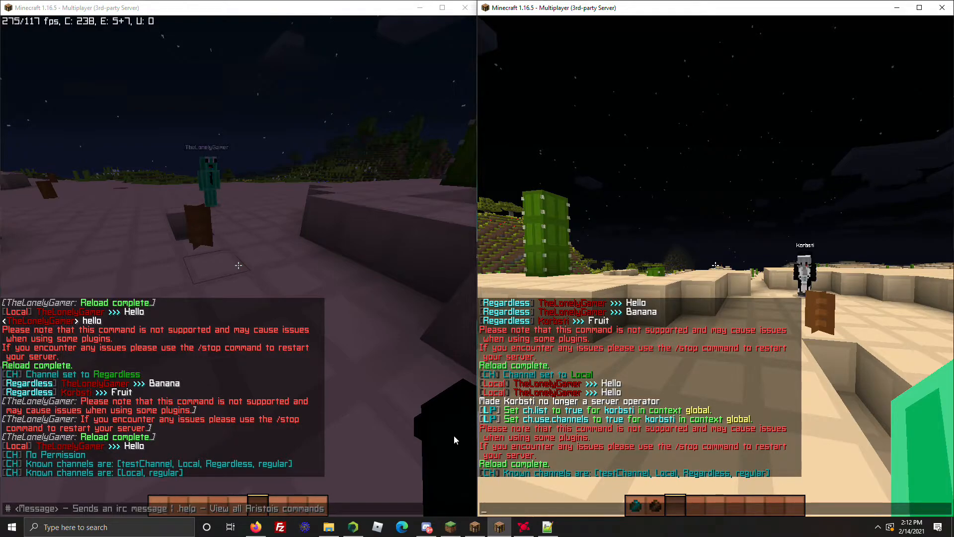
mouse_move(527, 510)
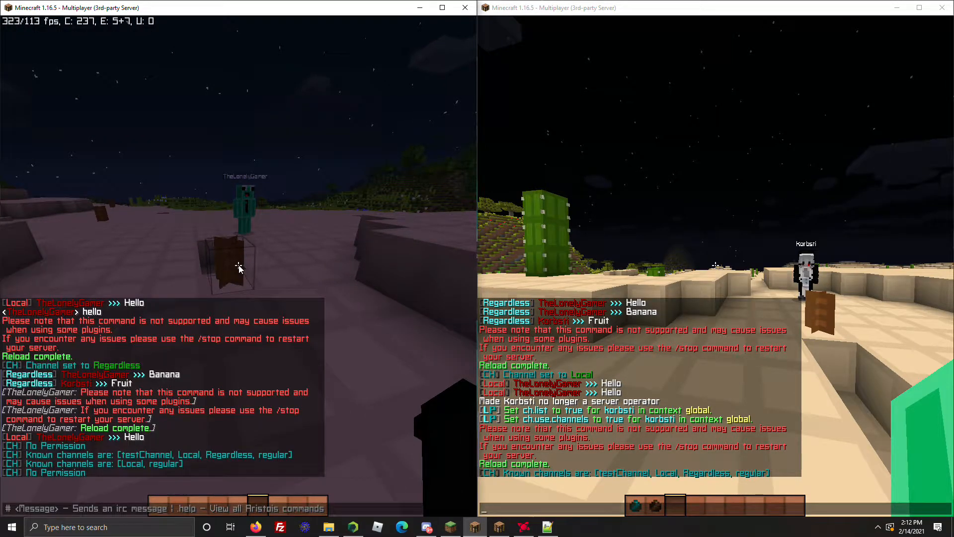
Run /chlist in both clients and grant the second player ch.use.local true.
click(547, 527)
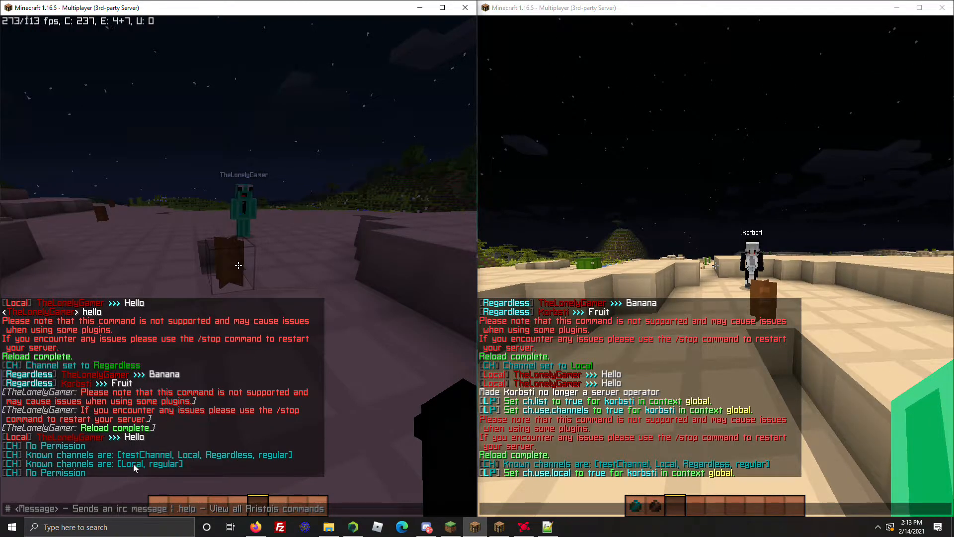
click(546, 526)
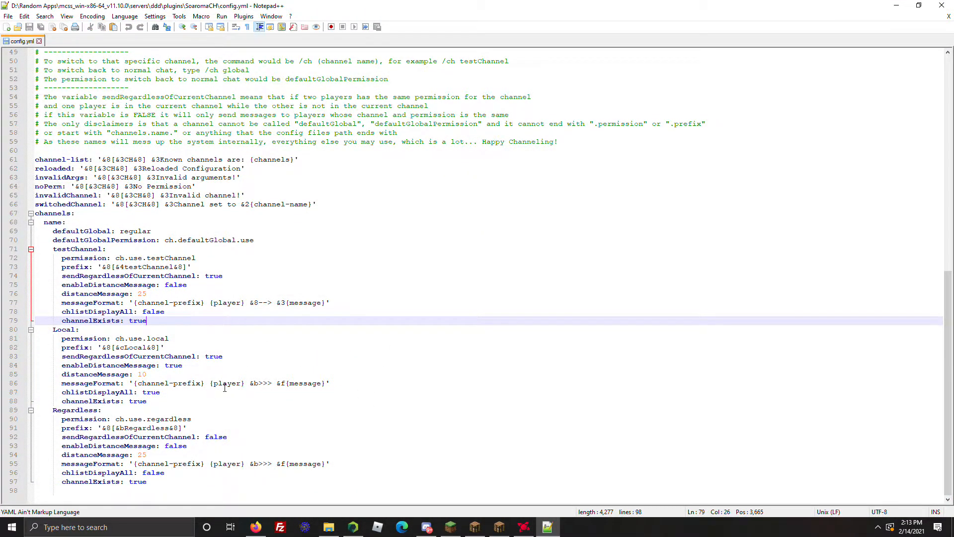
Insert &b before {player} in Local's messageFormat and save.
click(211, 383)
text(&)
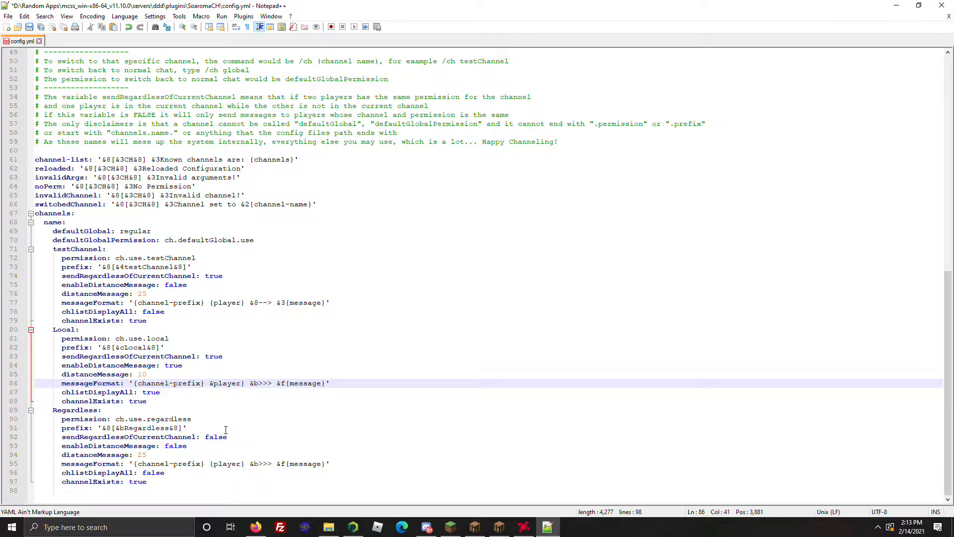
text(bsti meta addprefix)
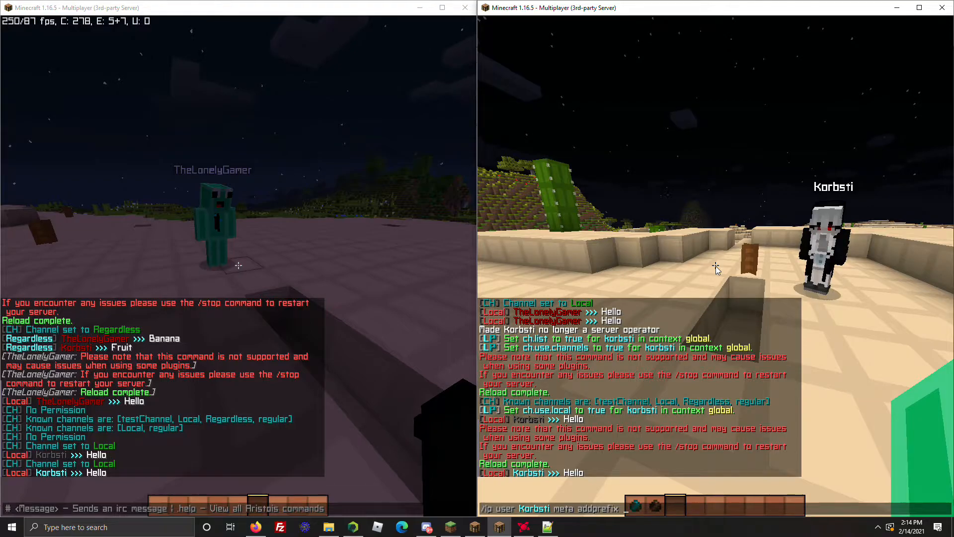
Add the Bacon prefix at priority 100 to the second player with /lp meta addprefix.
key(Return)
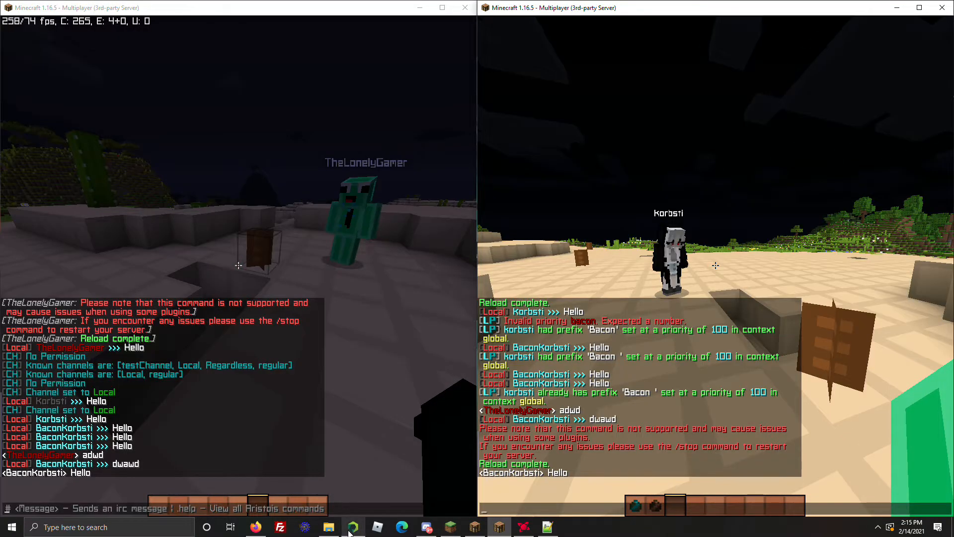
mouse_move(352, 526)
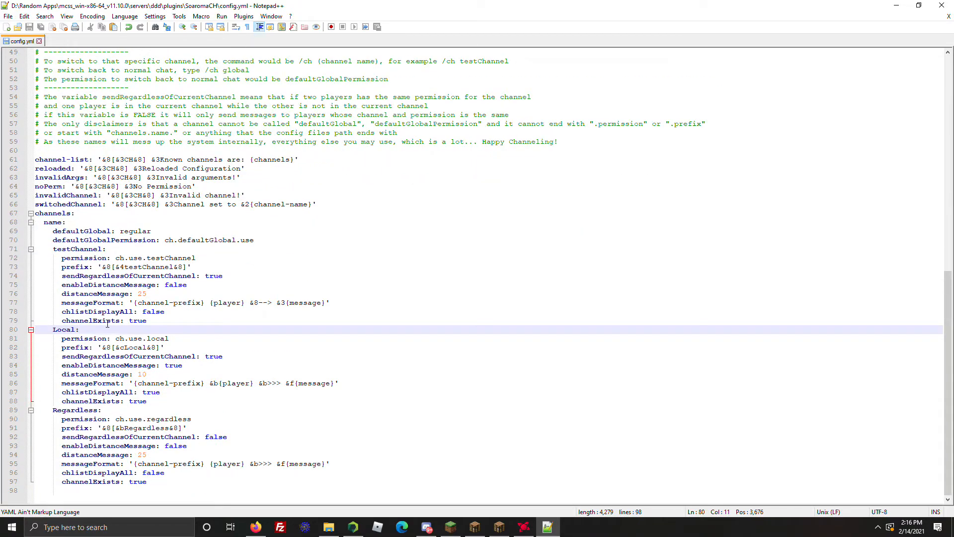
Re-maximize Notepad++ and set testChannel's channelExists from true to false.
double_click(90, 320)
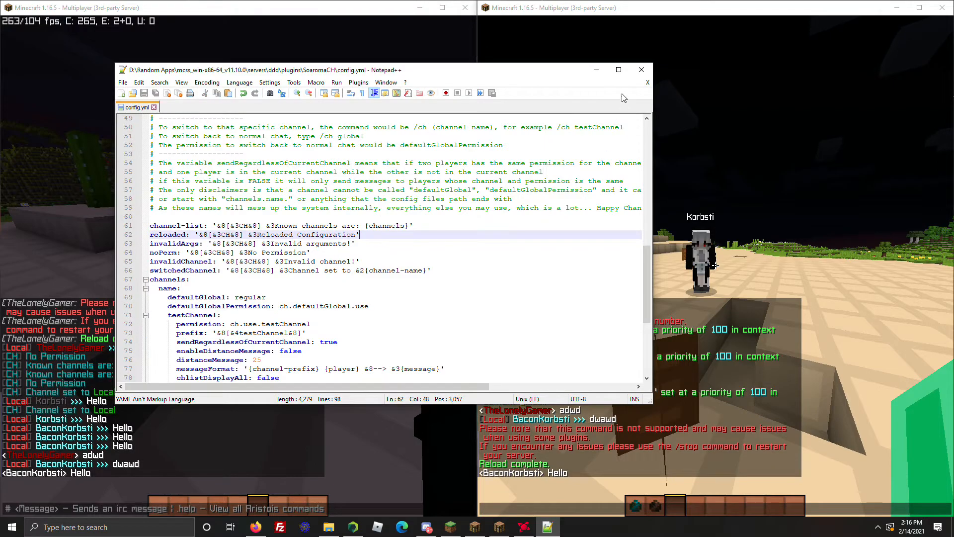
click(618, 69)
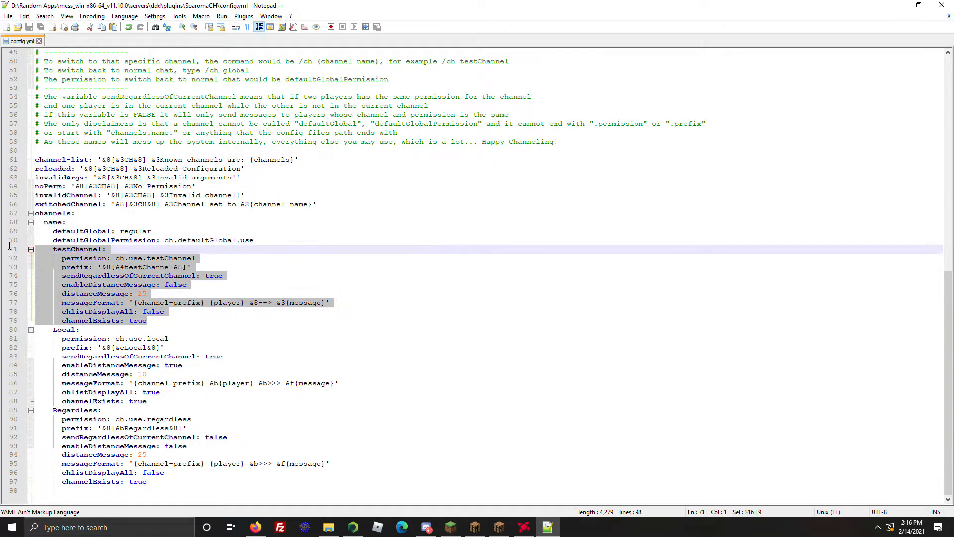
key(Delete)
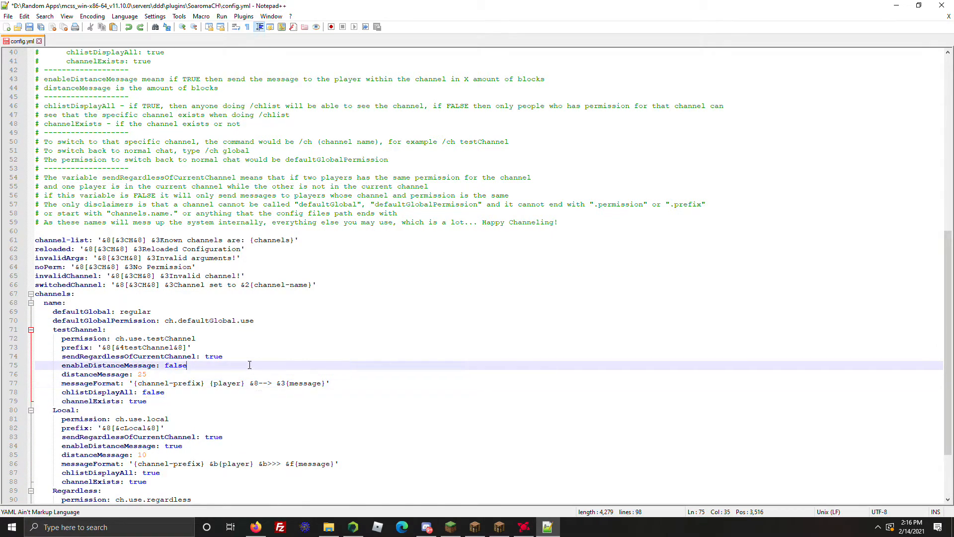
scroll(up, 3)
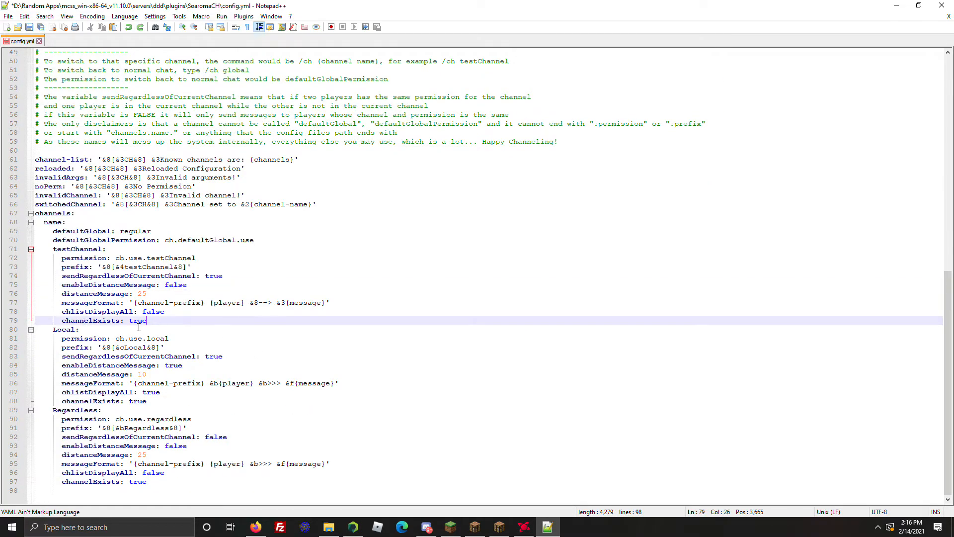
text(false)
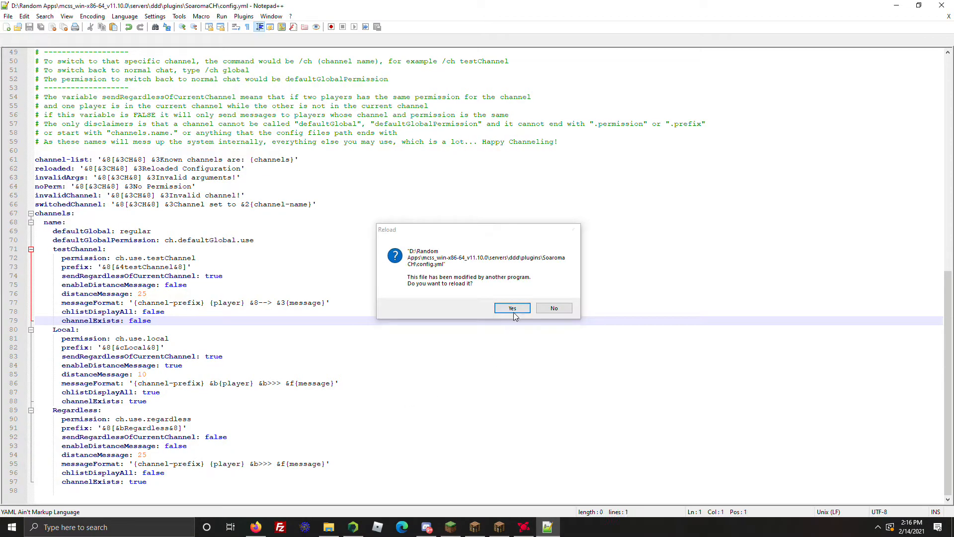
Accept the reload and confirm testChannel's channelExists still reads false.
click(511, 307)
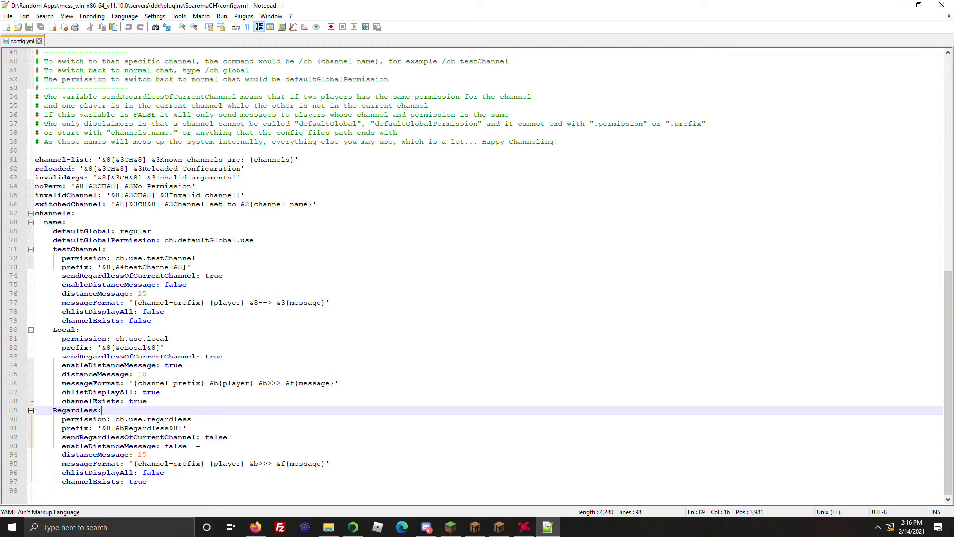
scroll(up, 3)
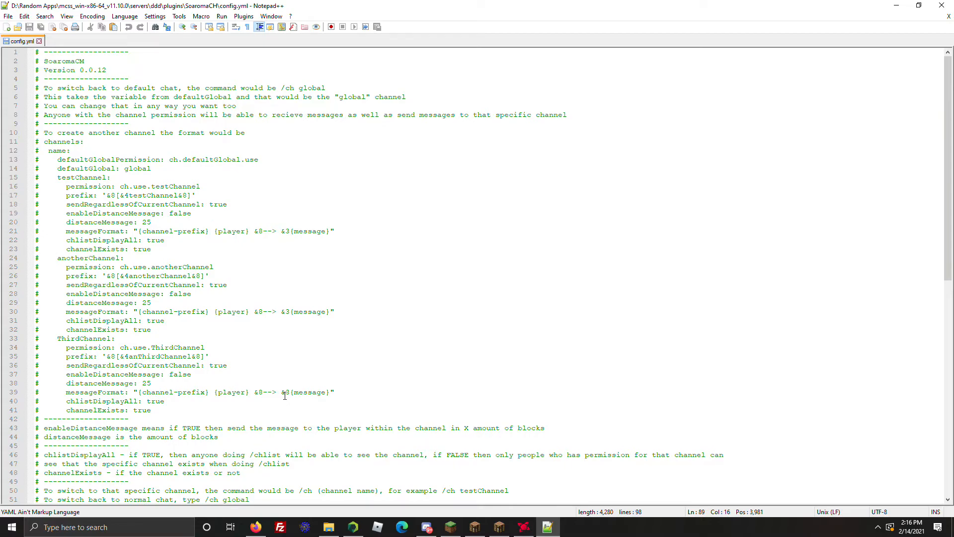
scroll(down, 3)
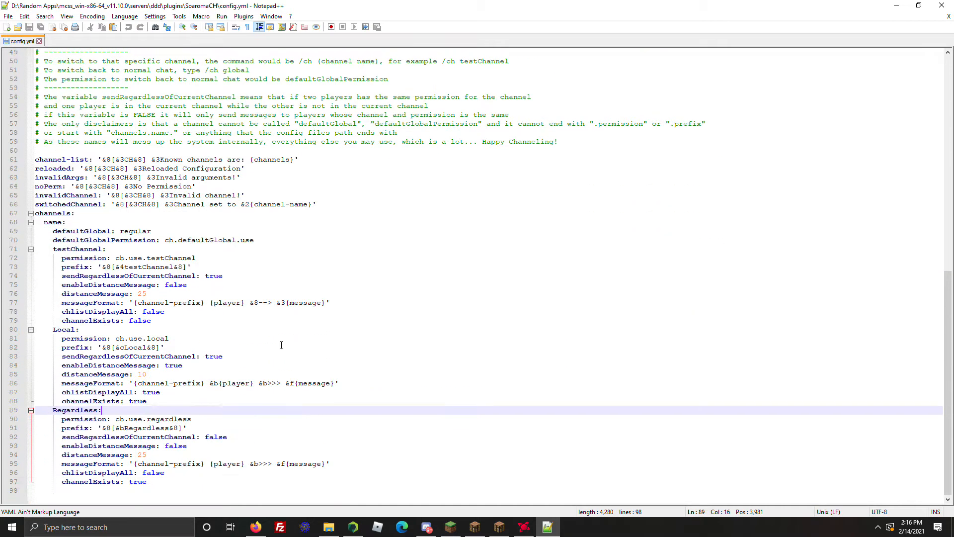
mouse_move(303, 316)
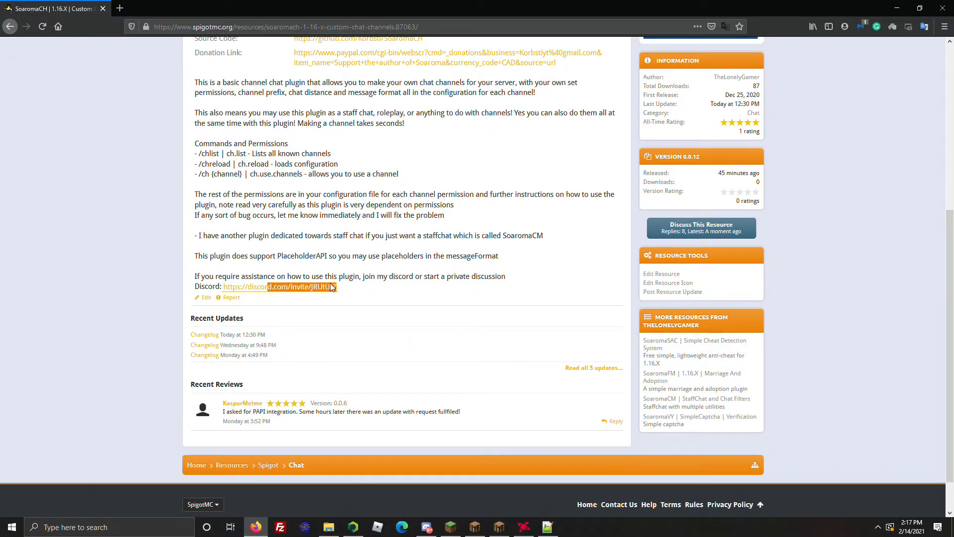
Scroll the SpigotMC SoaromaCH resource page in Firefox.
scroll(up, 3)
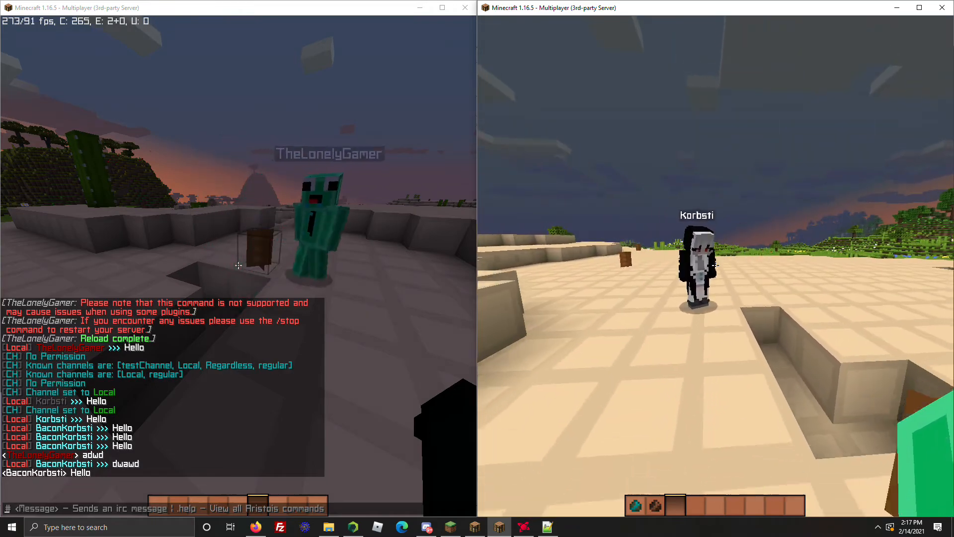
Check the ch.use.local and ch.use.testChannel permission lines in config.yml.
click(546, 527)
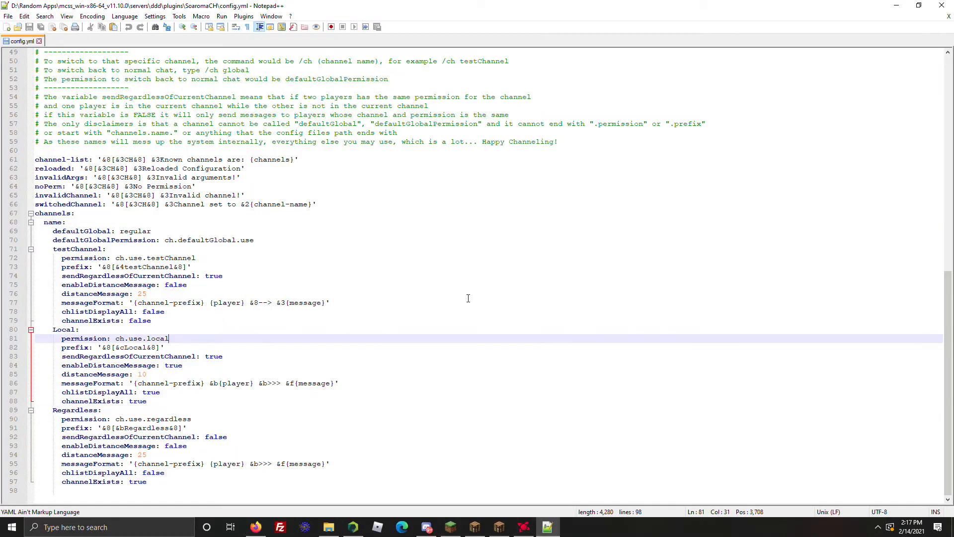
click(195, 257)
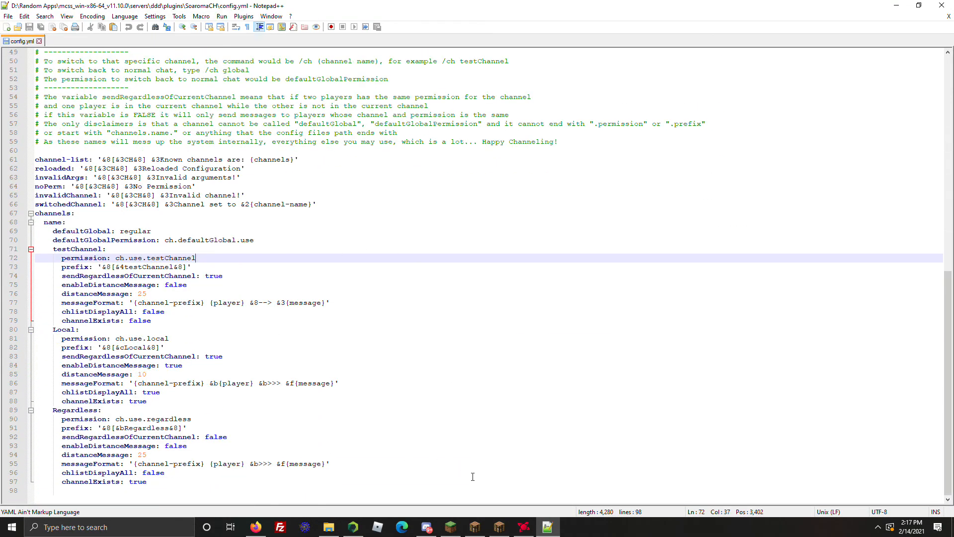